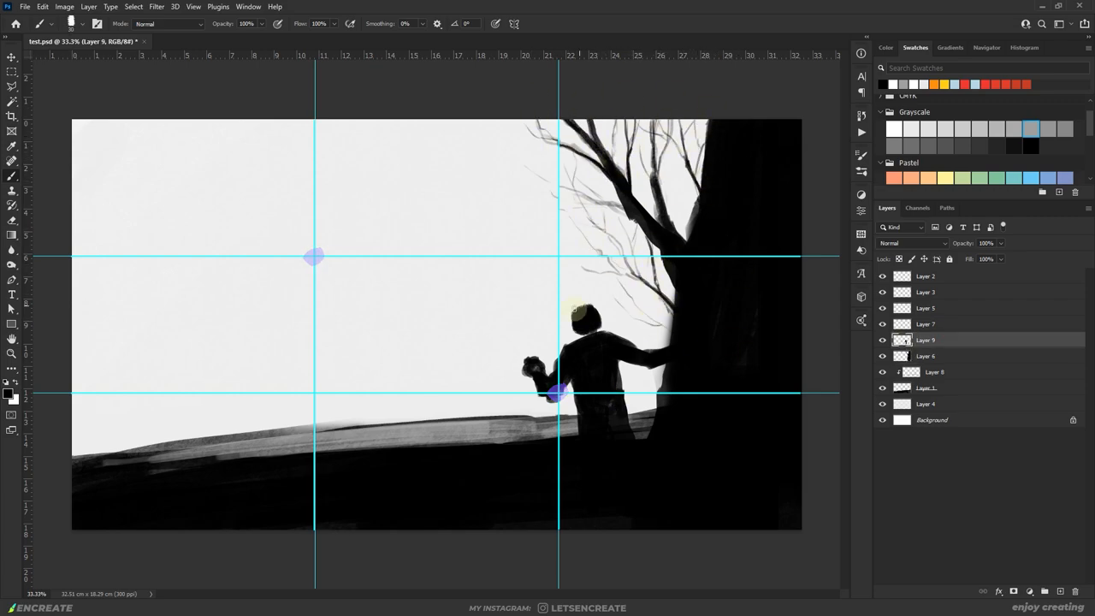
Step: Paint the dragon skeleton and misty grey background on new layers, then sketch the wolf beside the traveler
click(924, 403)
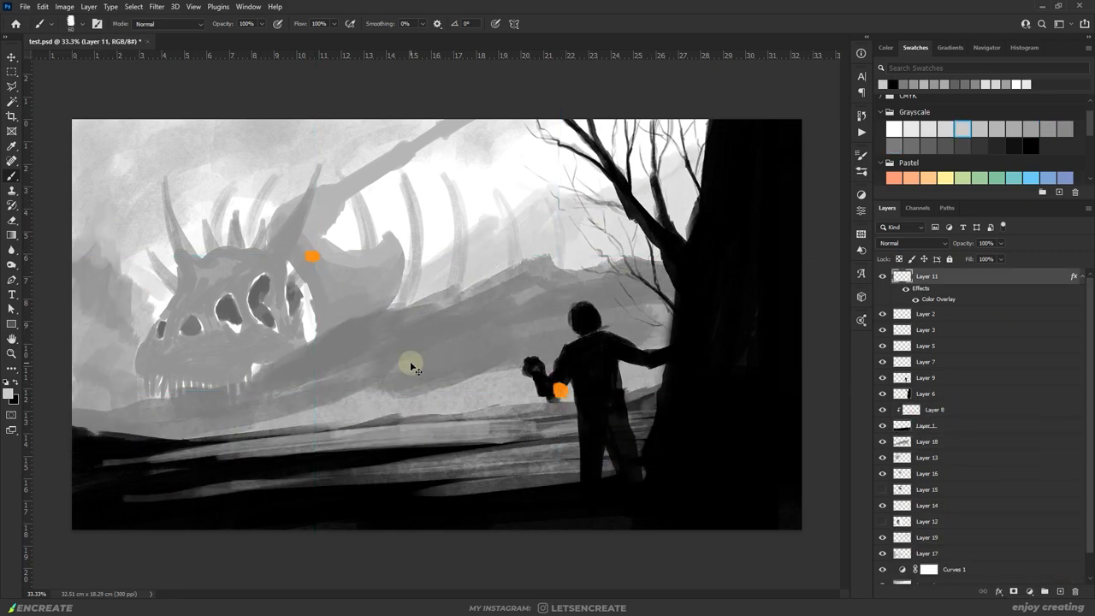
click(923, 378)
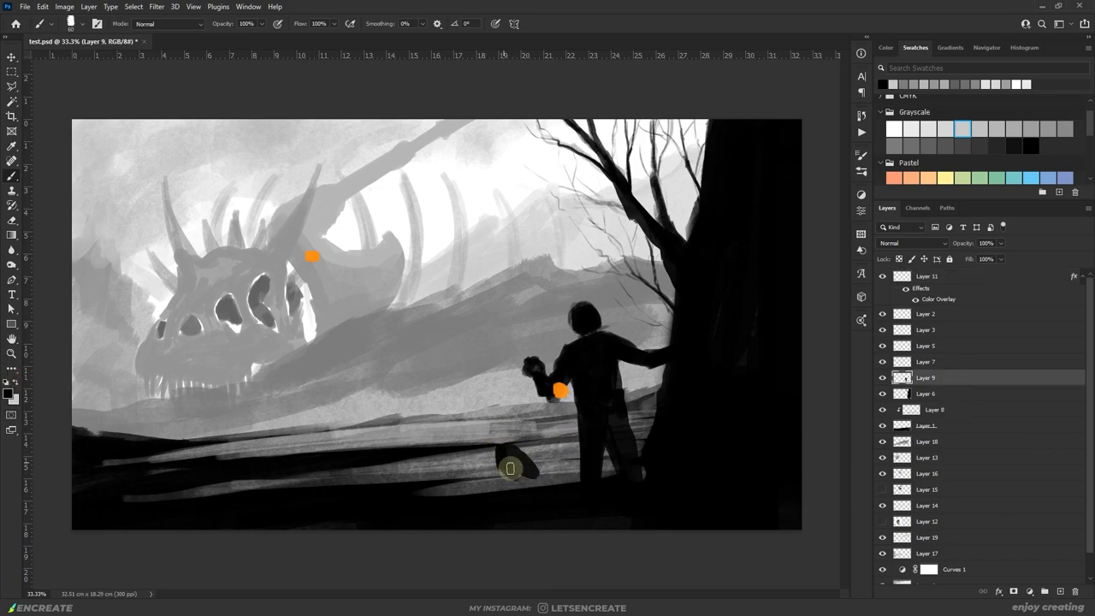
click(499, 459)
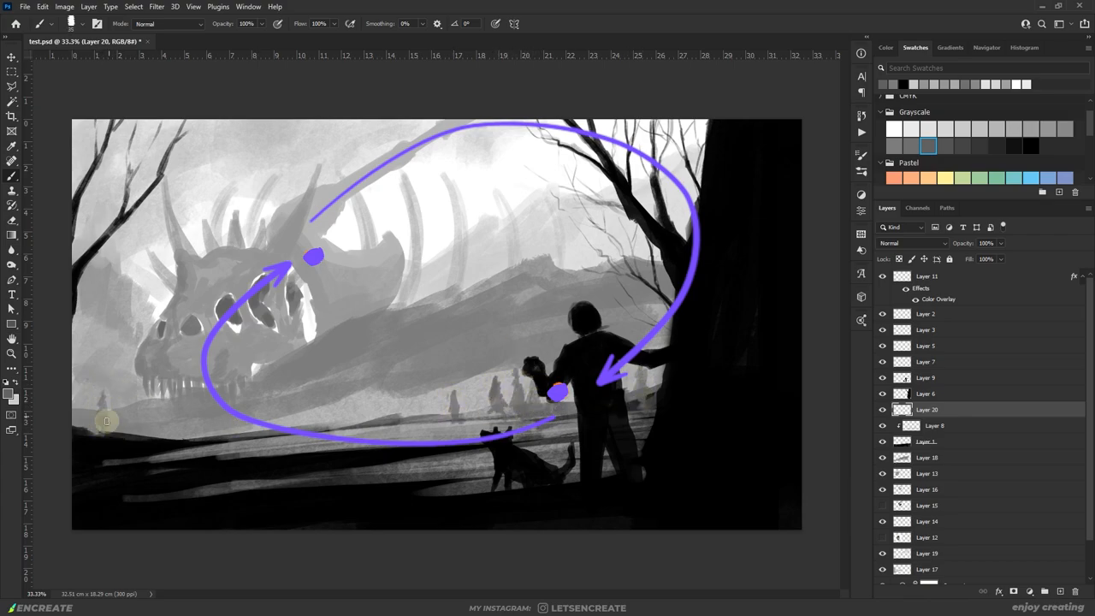
click(962, 146)
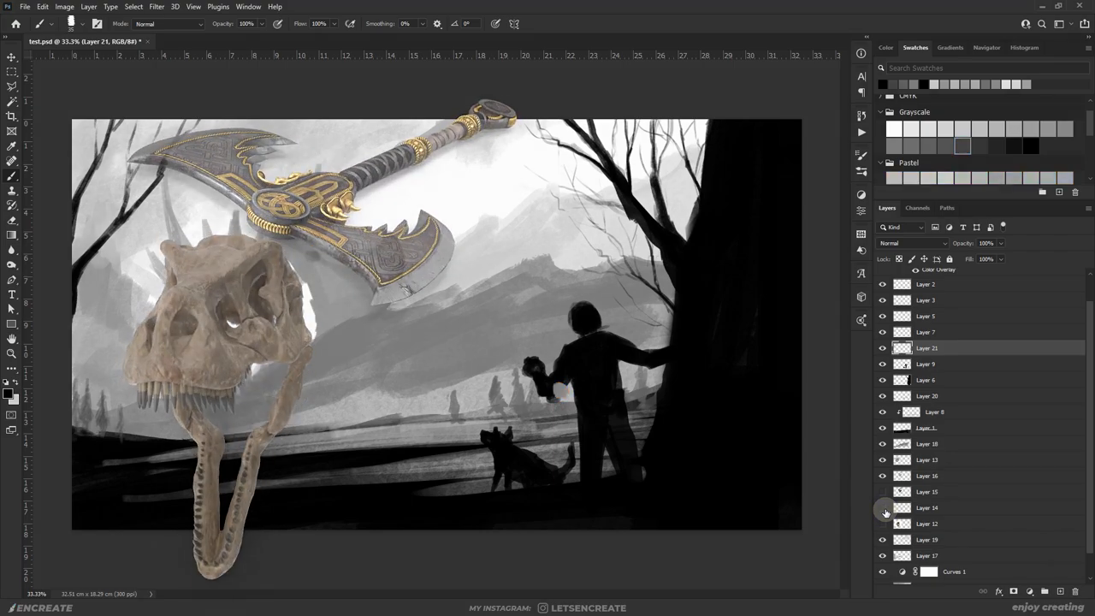
Step: Place the dinosaur skull and ornate axe photos as layers over the sketch
click(883, 509)
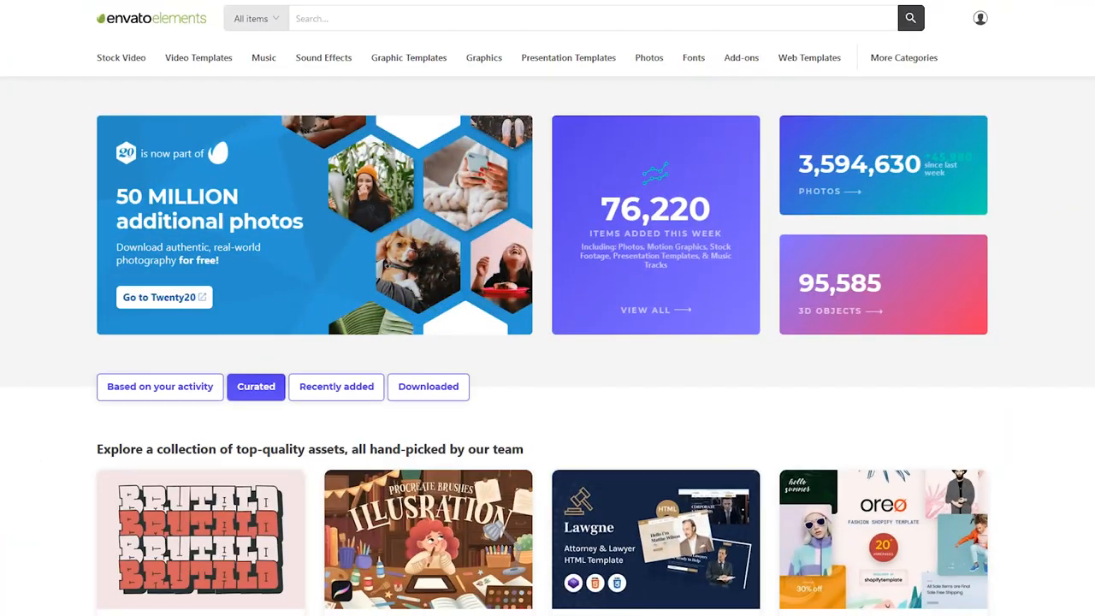
click(882, 284)
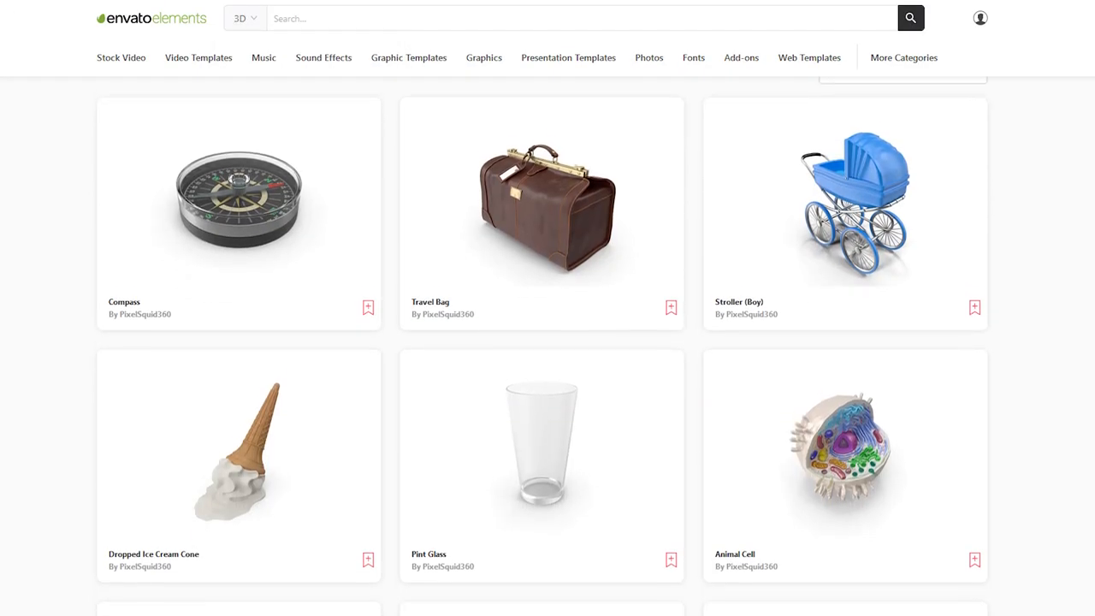
scroll(down, 3)
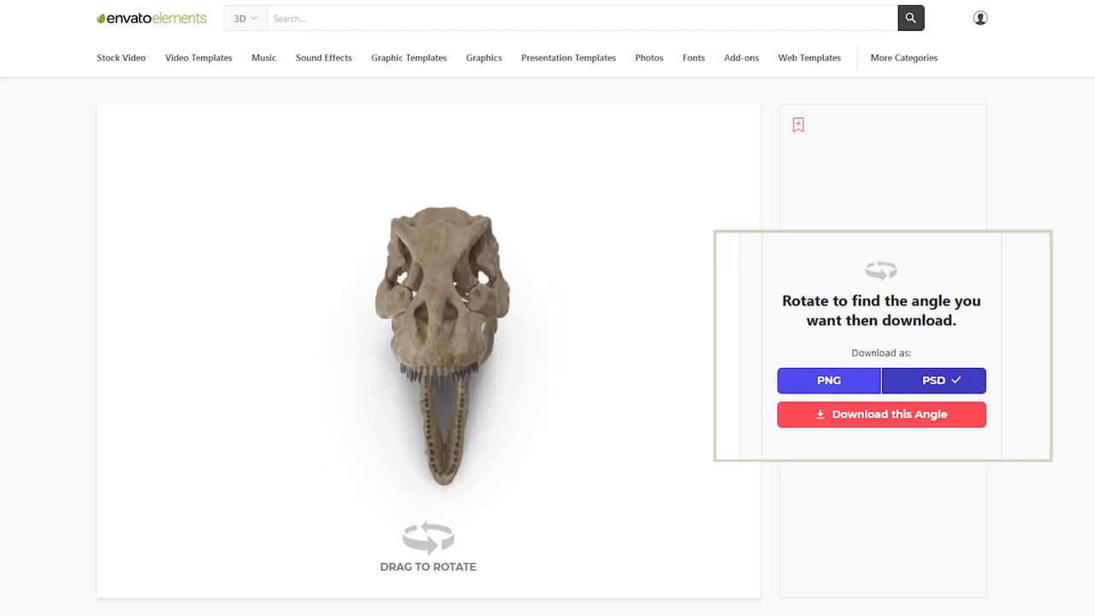
click(828, 379)
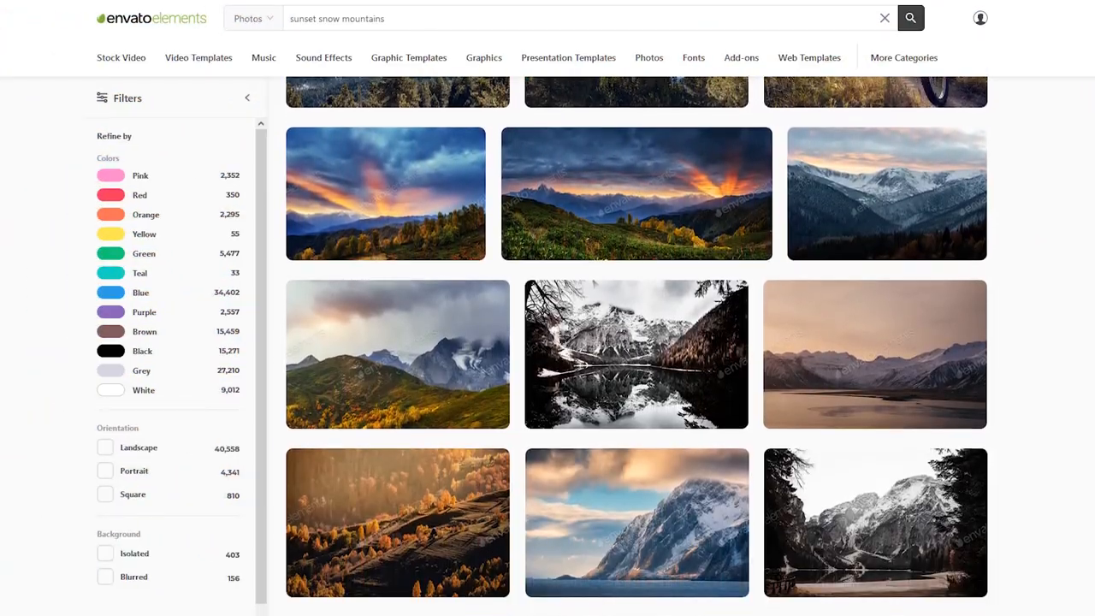
scroll(down, 3)
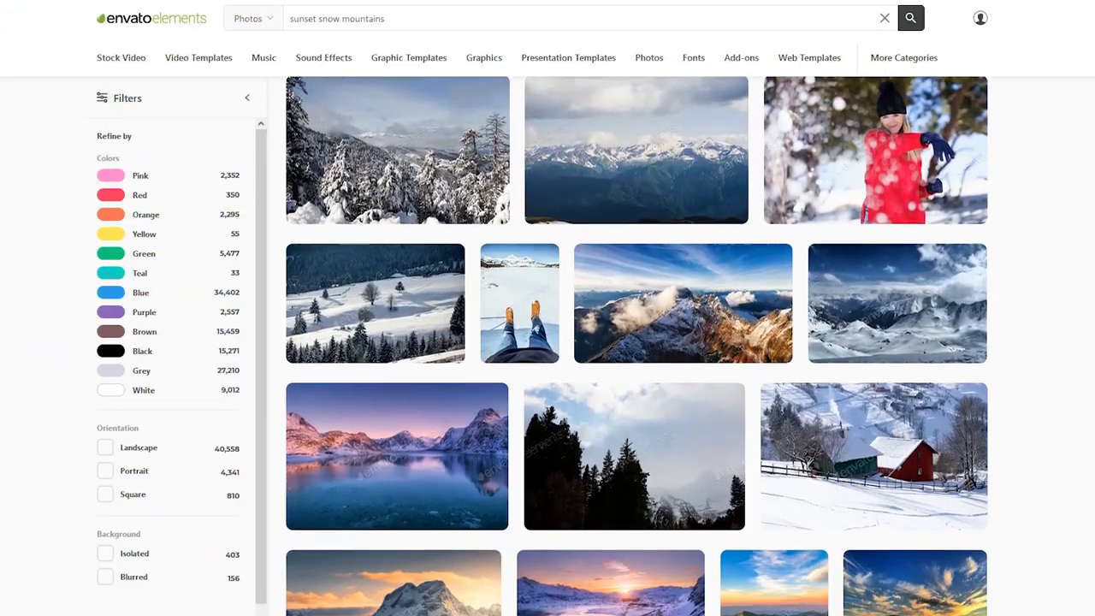
click(394, 581)
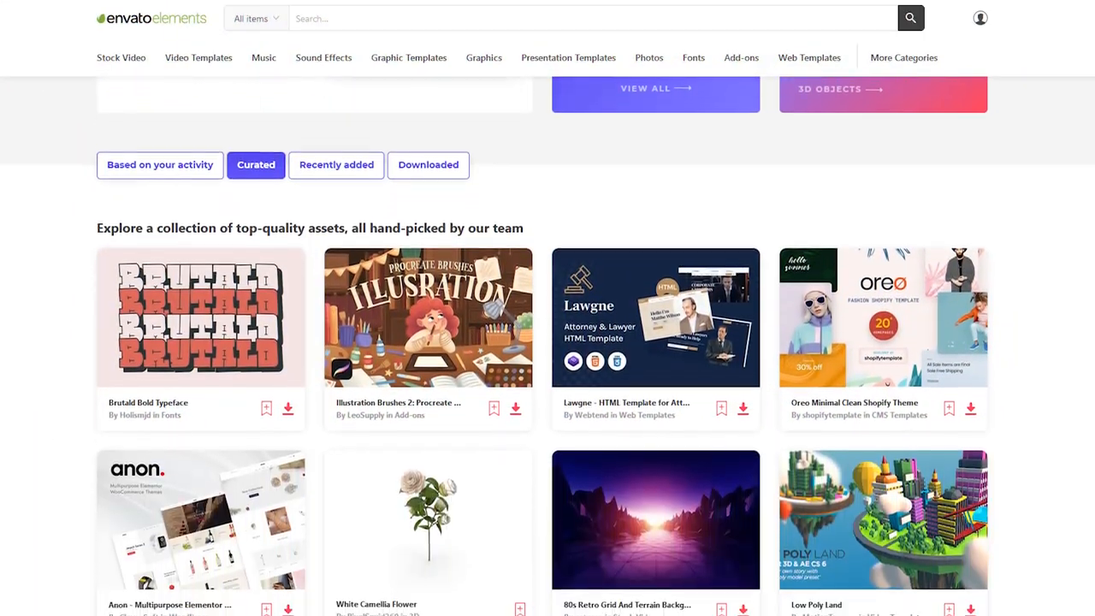
Step: Browse from Music to the Fonts category and open The Douglas Collections font bundle
scroll(down, 3)
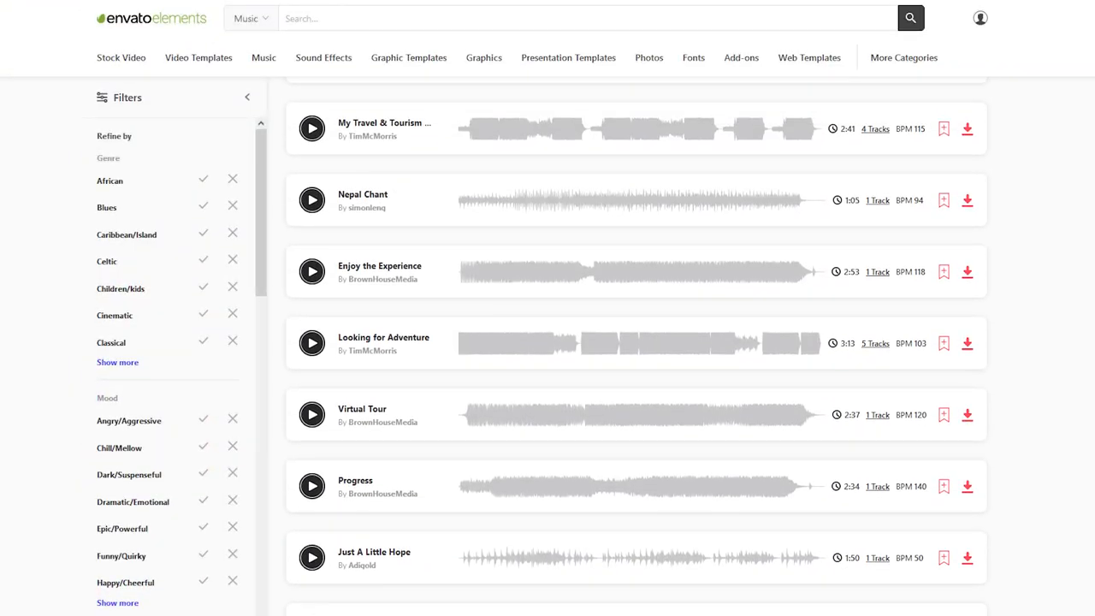
click(407, 59)
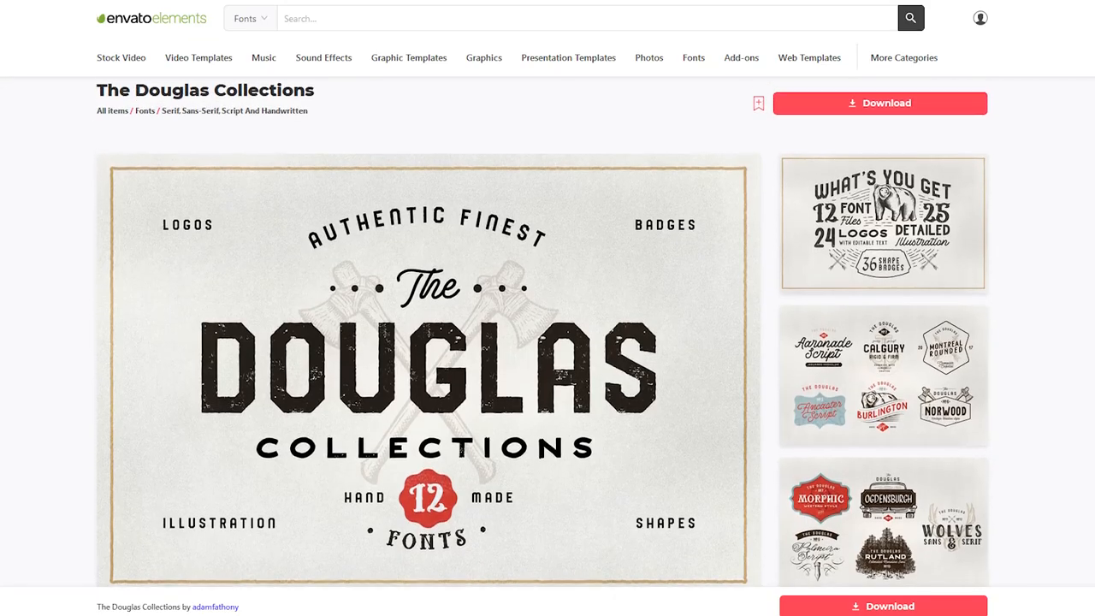
click(808, 58)
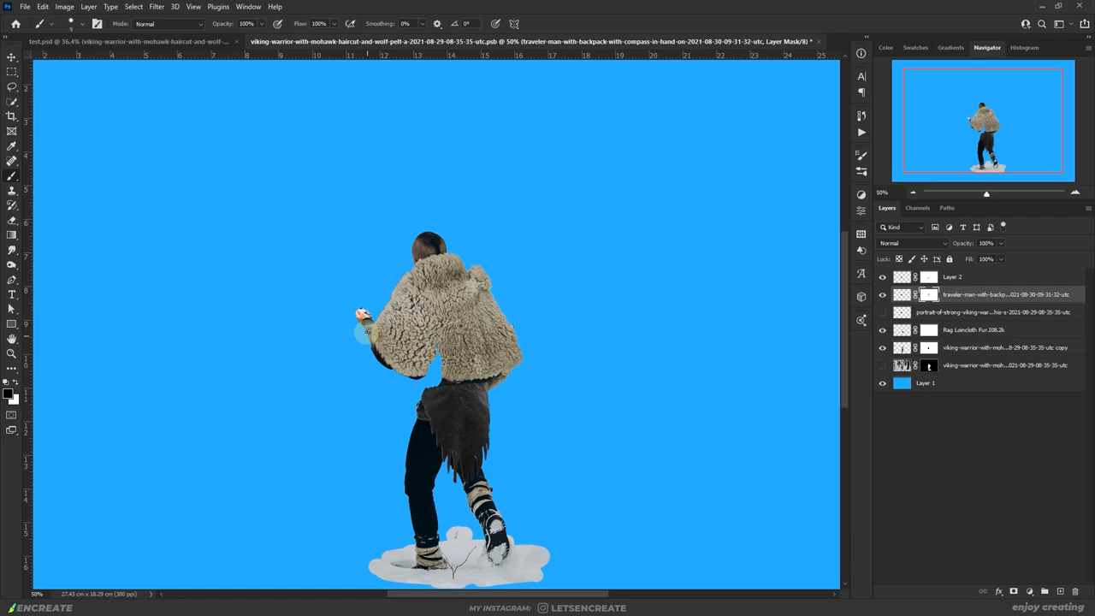
Step: Mask the fur-caped warrior out of the snowy forest photo and free-transform the cutout over the blue fill
click(951, 278)
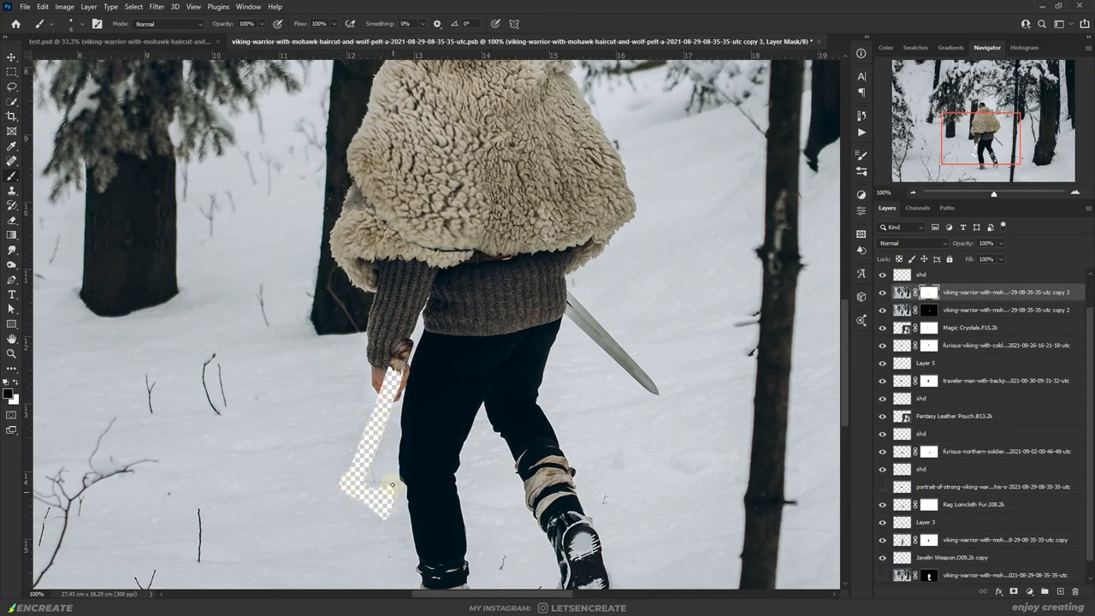
key(Ctrl+T)
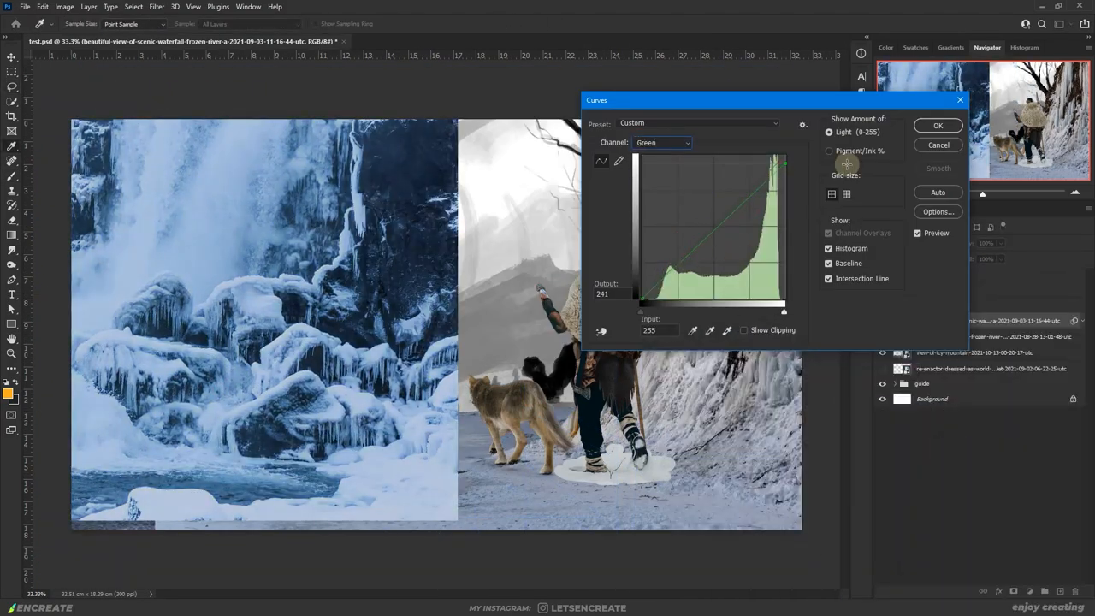
Step: Adjust the RGB and Blue channel curves on the frozen waterfall ground photo
click(938, 127)
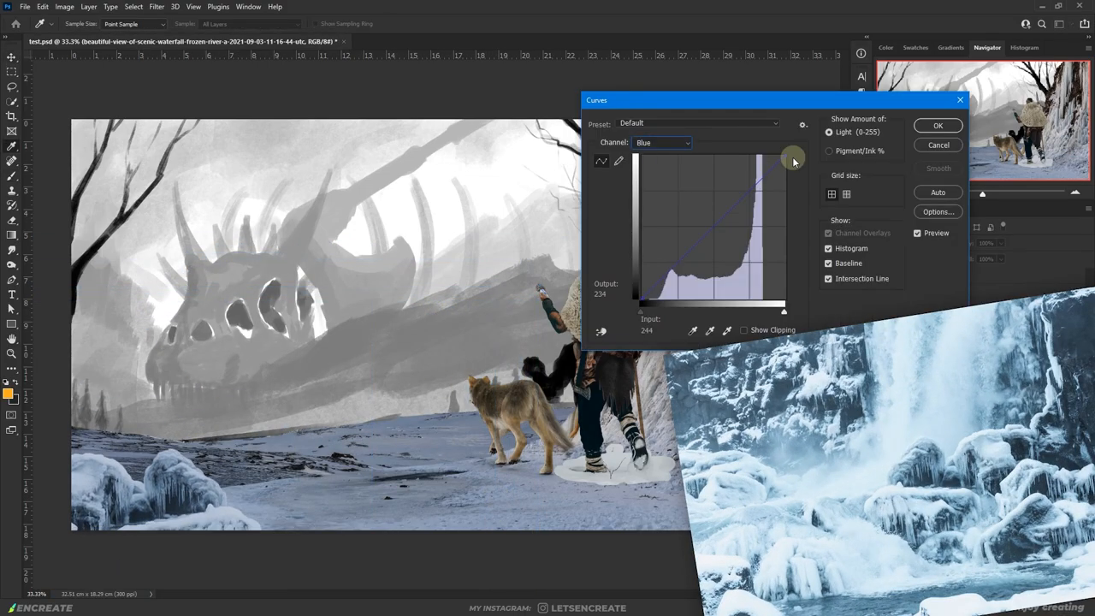
click(938, 125)
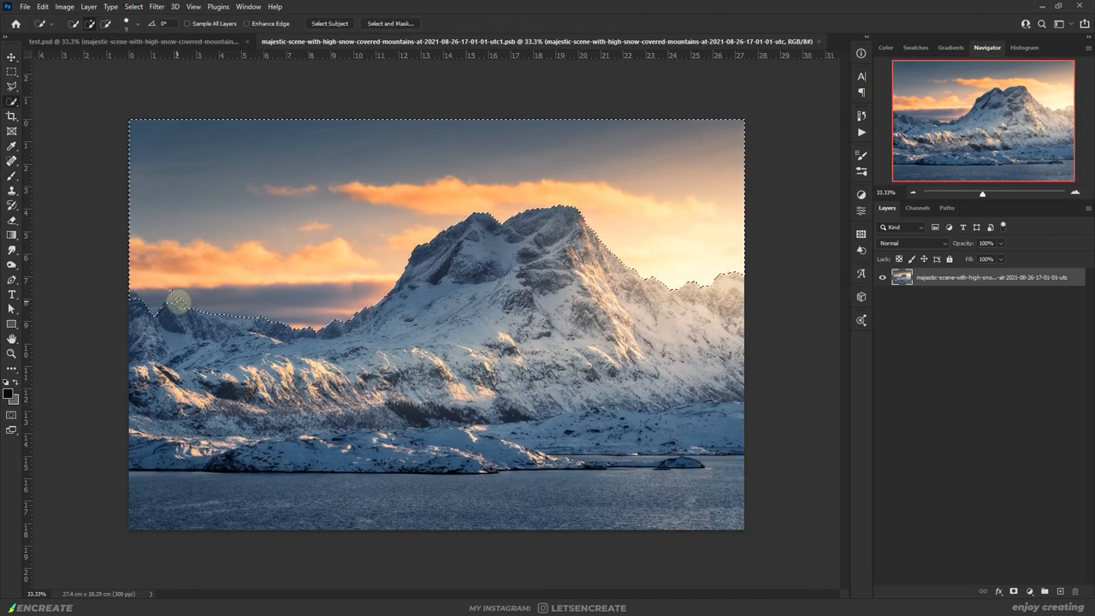
Step: Select the mountain sky, mask it out, and brush leftover sky away along the ridge and lit peak
click(137, 41)
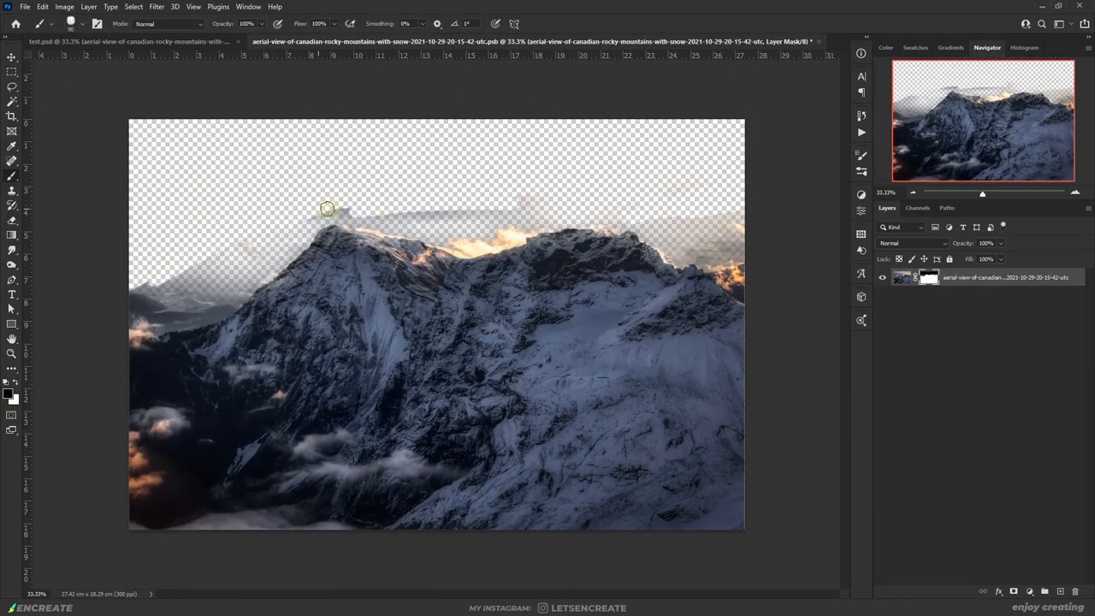
drag(328, 209, 438, 243)
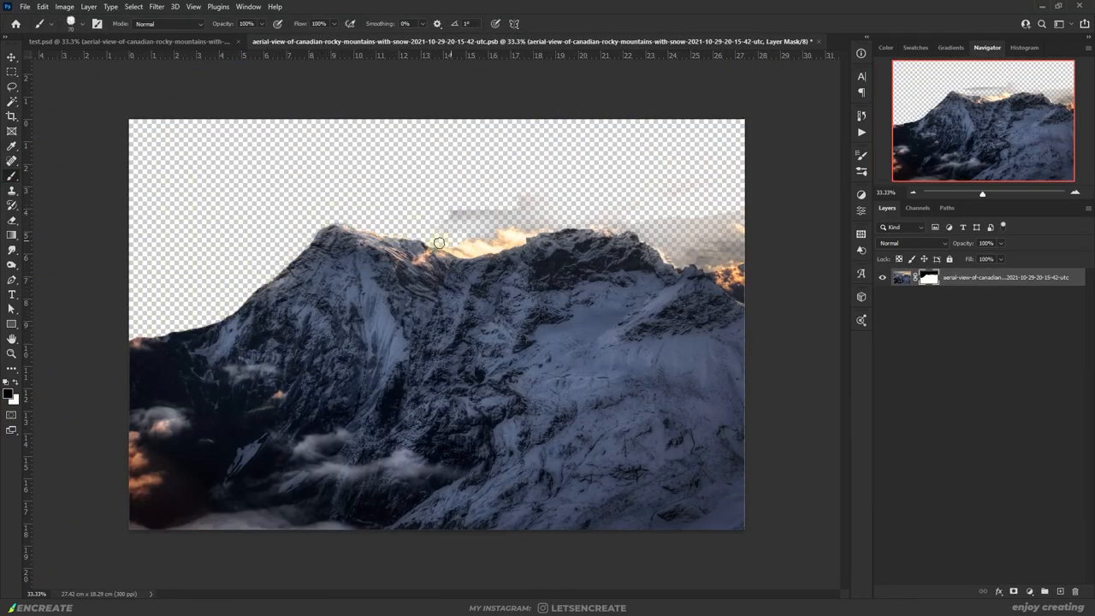
drag(438, 243, 688, 246)
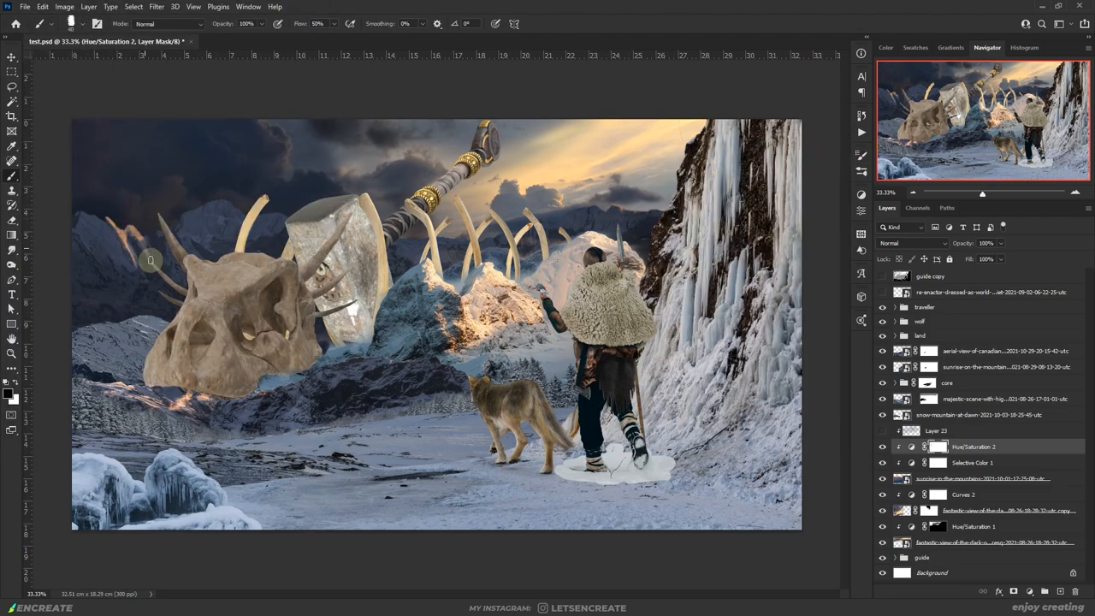
mouse_move(233, 190)
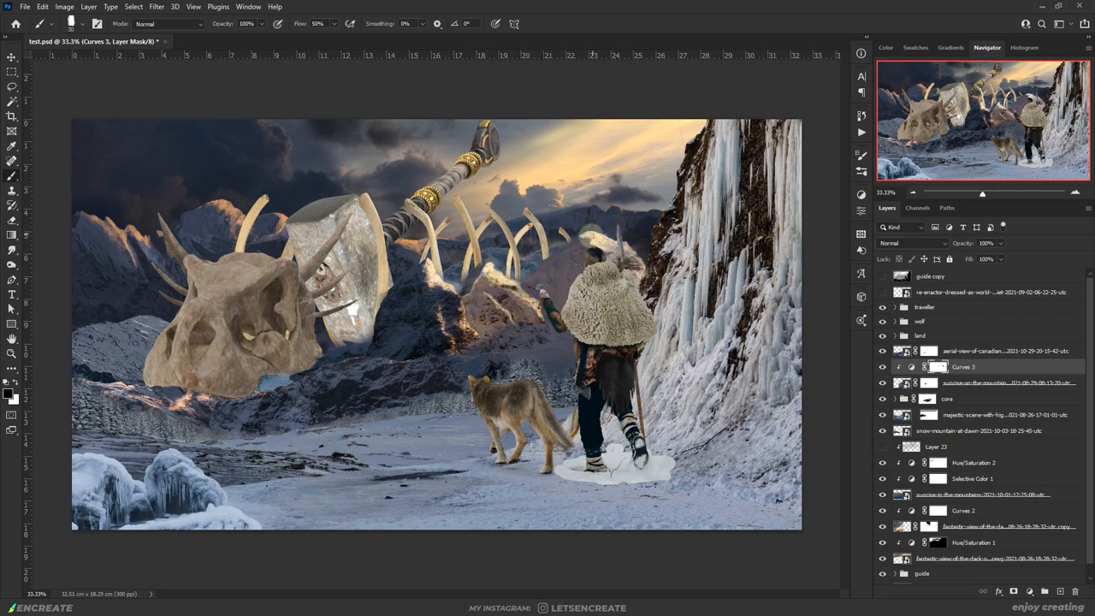
Step: Refine the darkened Curves grading by painting its layer masks across the snowy scene
click(984, 399)
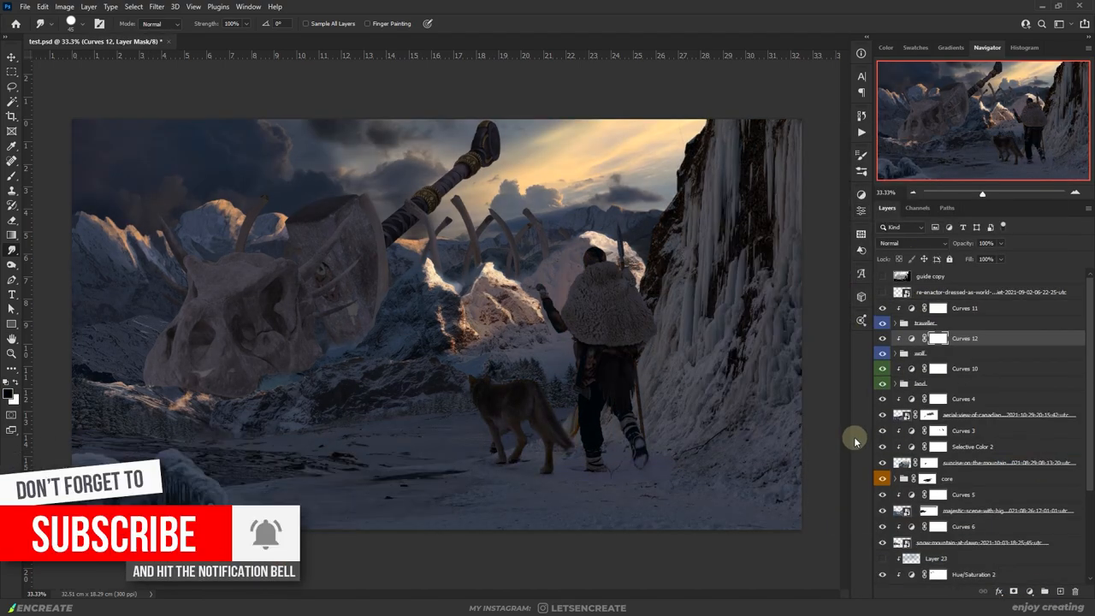
click(893, 383)
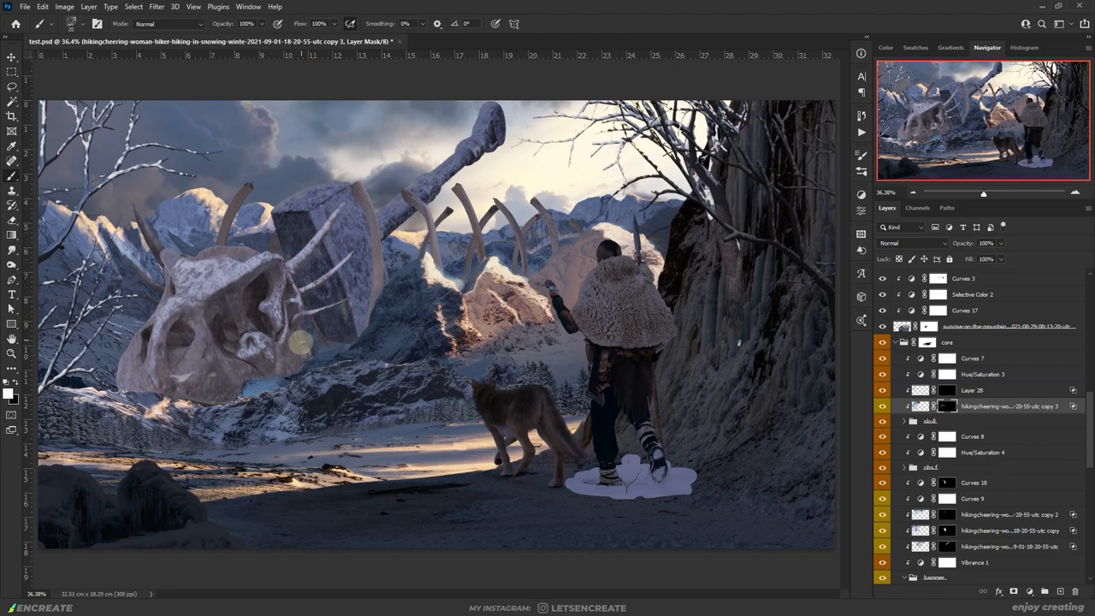
Step: Darken the scene with a new Curves layer and confirm a dark blue-grey in the Color Picker
scroll(down, 3)
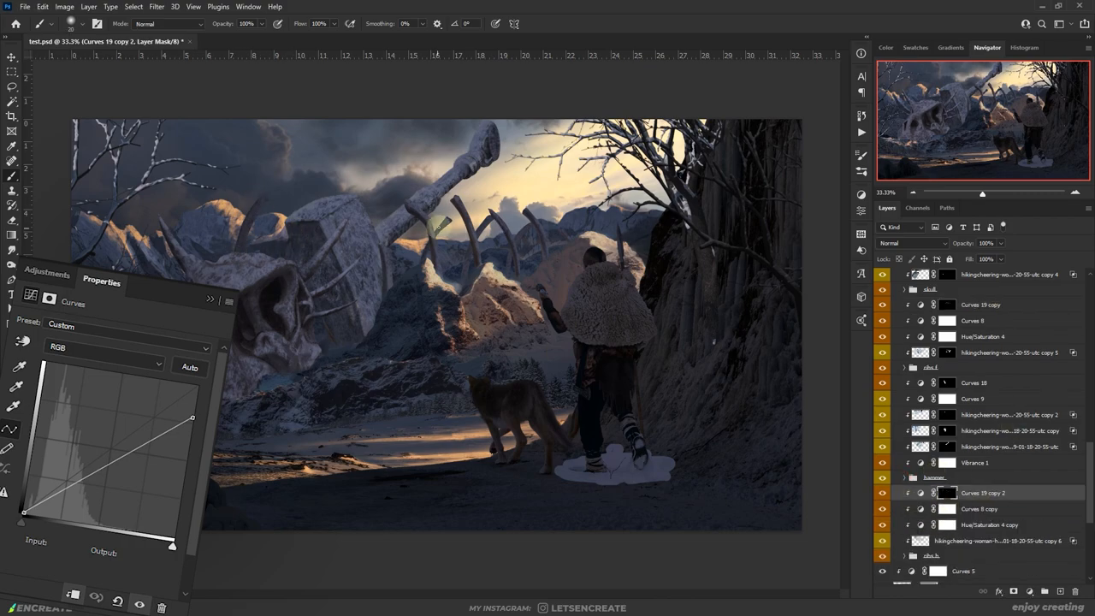
click(976, 383)
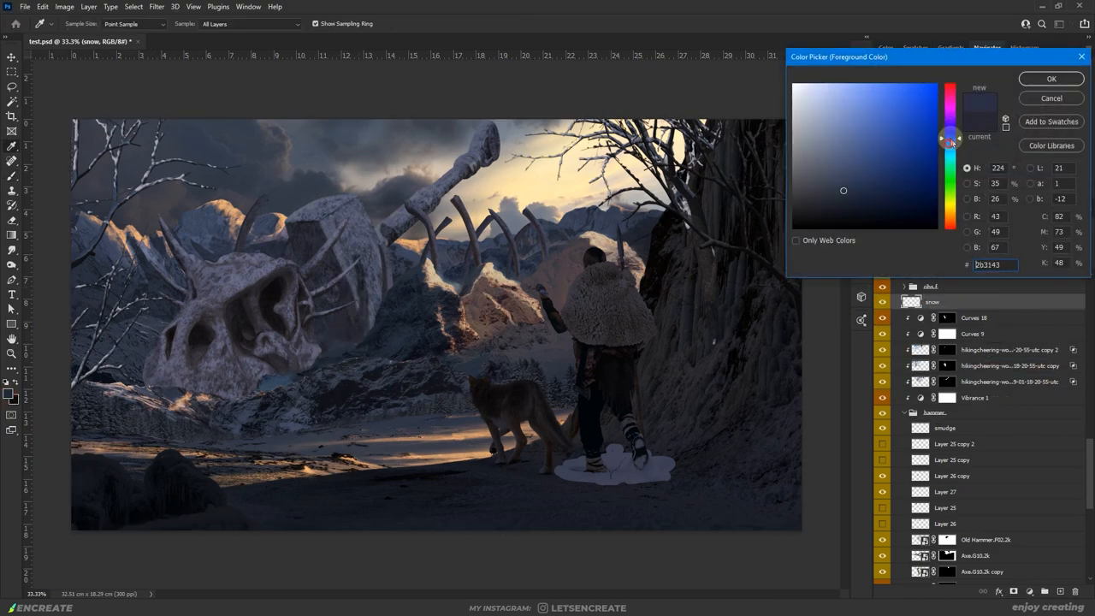
click(1051, 79)
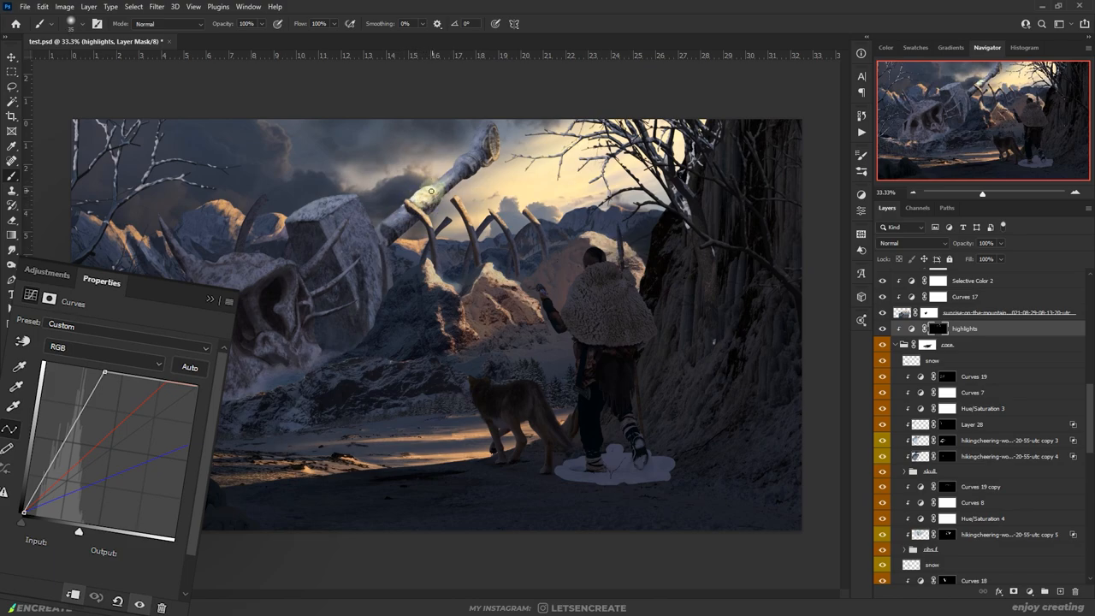
Step: Raise the highlights curve and paint its mask over the skull, bones and lit snow
click(431, 191)
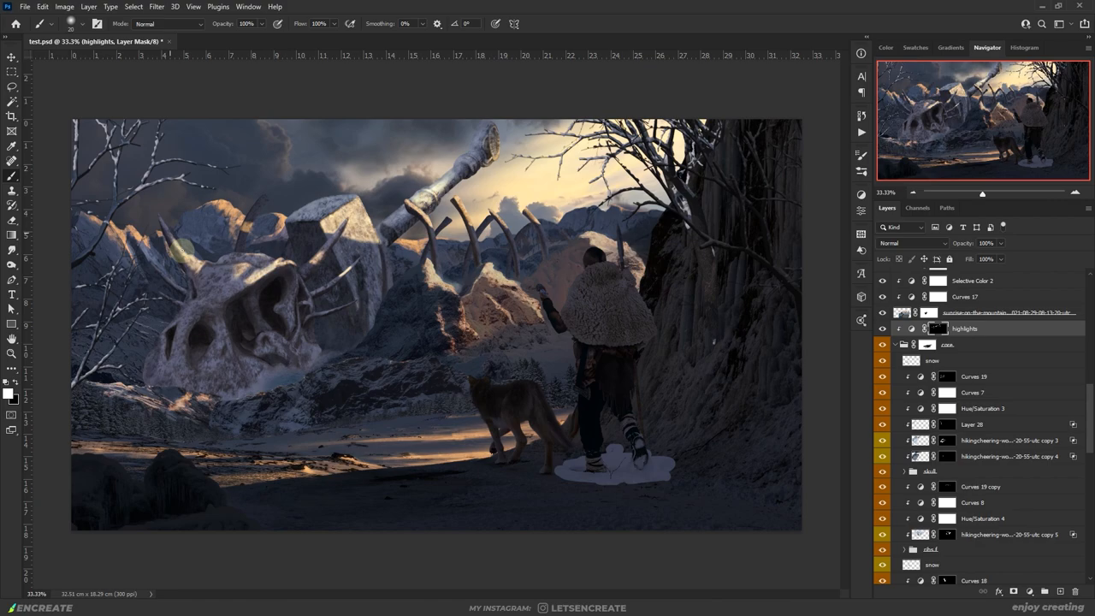
click(312, 301)
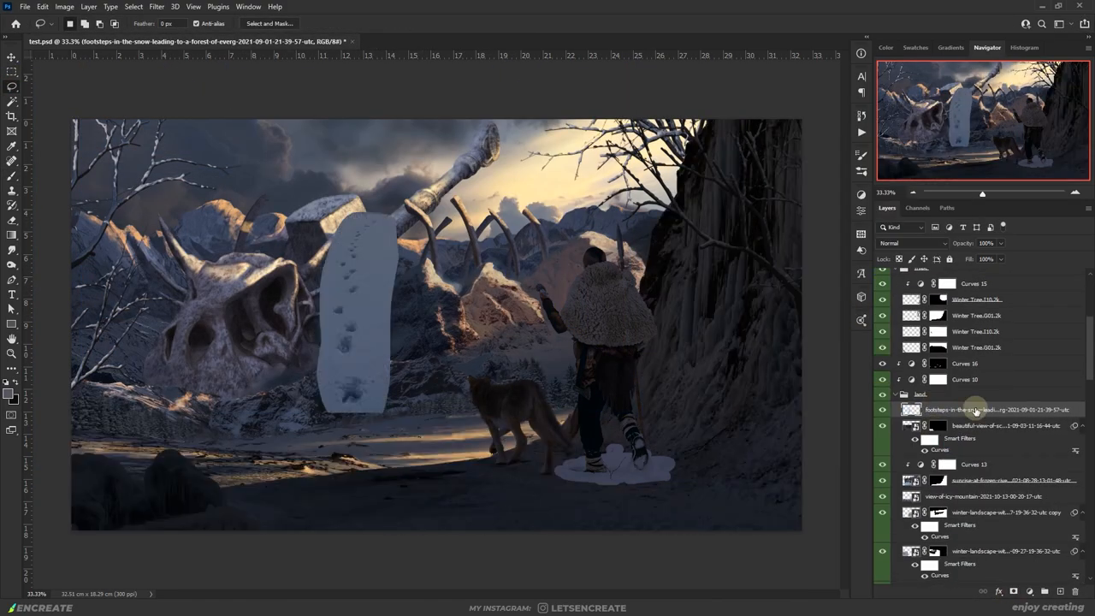
Step: Position the snow-tracks photo under the figures and warp it to fit the landscape
click(910, 243)
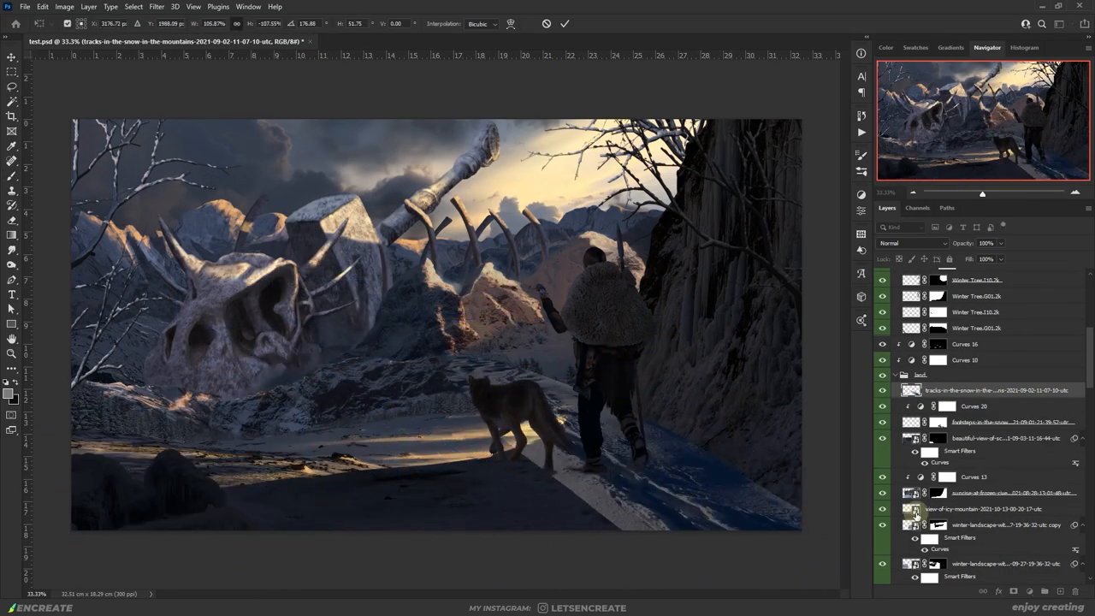
click(883, 466)
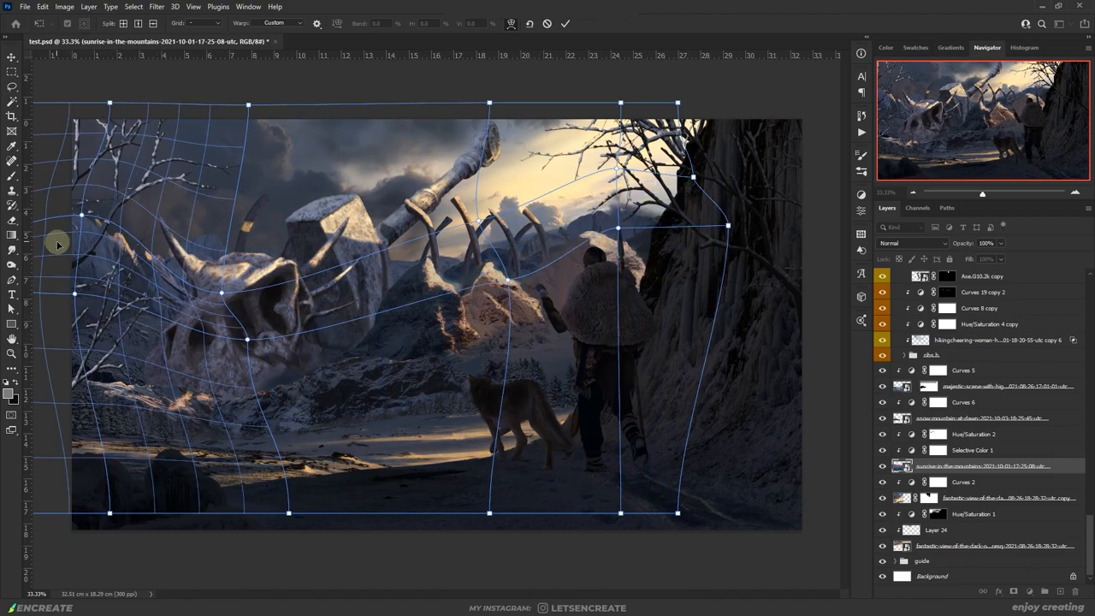
drag(58, 247, 304, 271)
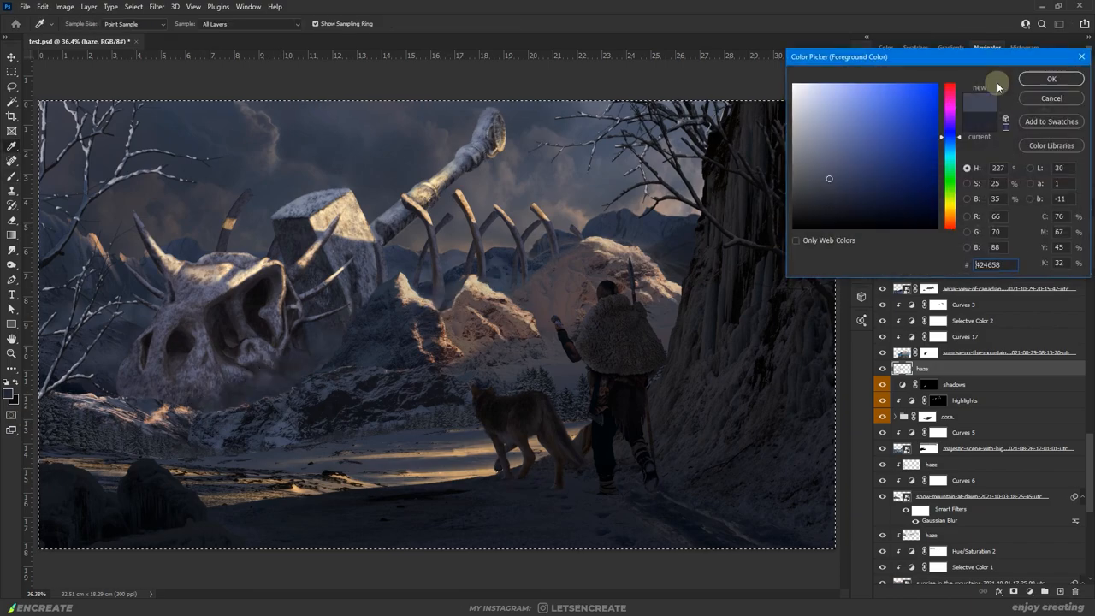
Step: Fill the shadows and highlights layers with dark blue and near-black colours, then darken the edges
click(1050, 79)
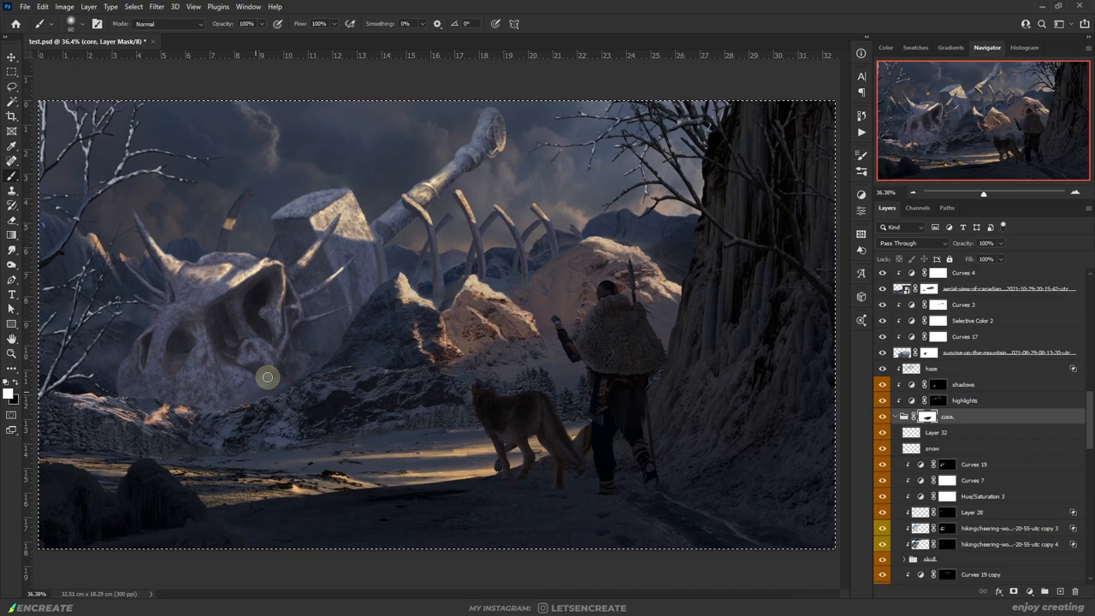
click(1027, 592)
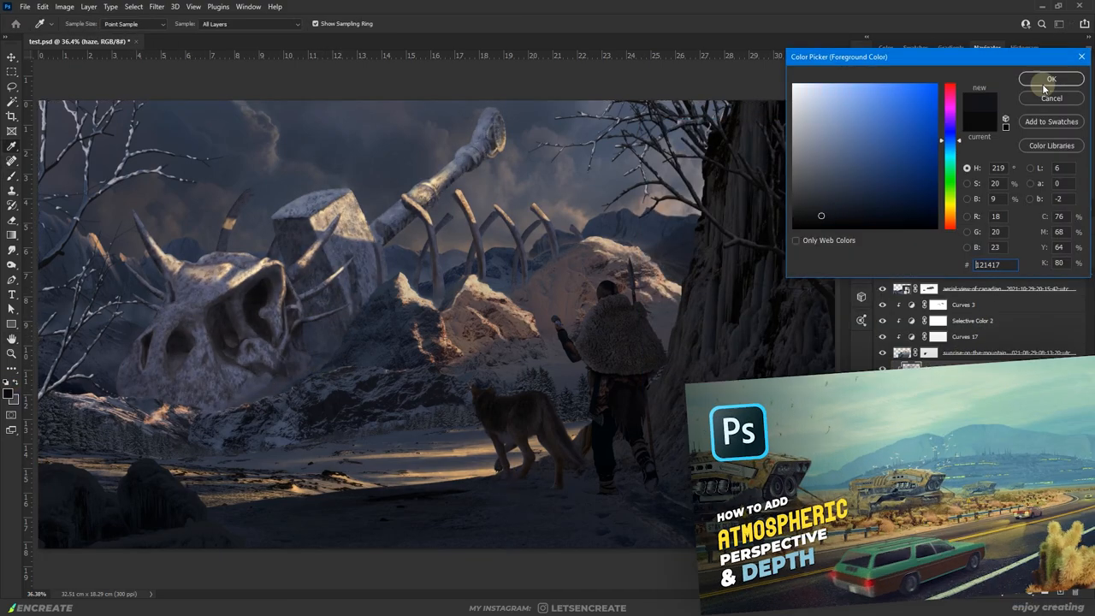
click(1051, 79)
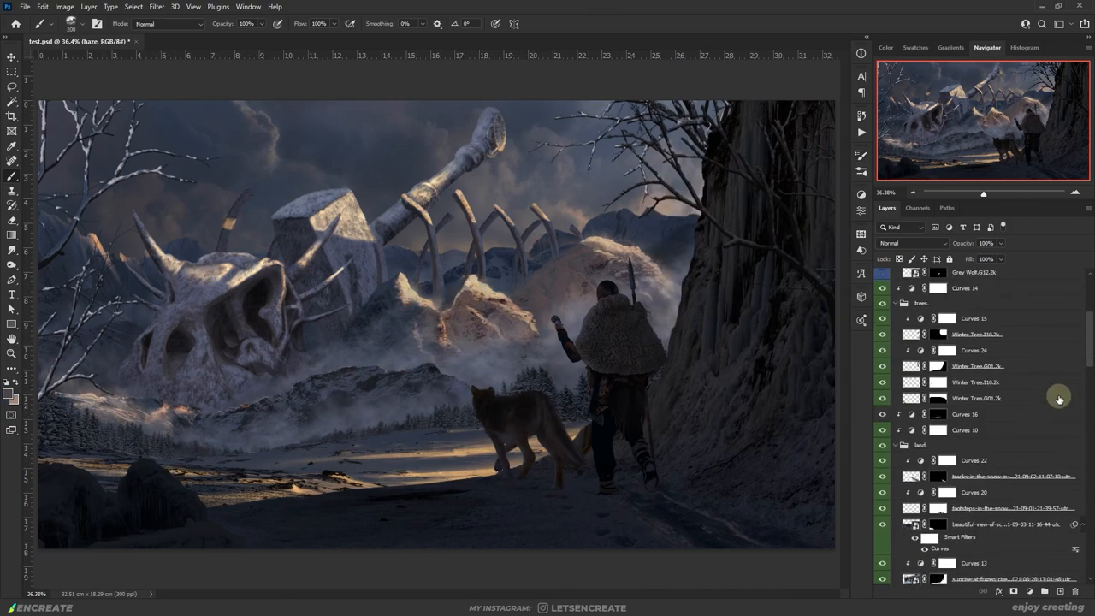
click(862, 154)
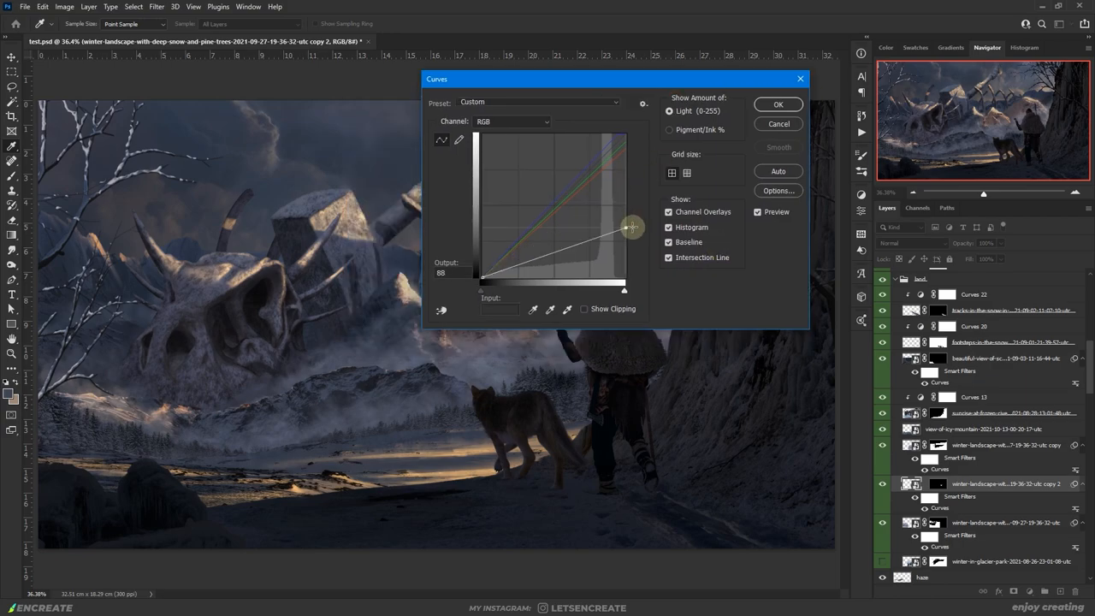
Step: Bring in the chimney smoke photo, boost its grayscale contrast and rotate it a quarter turn clockwise
click(777, 104)
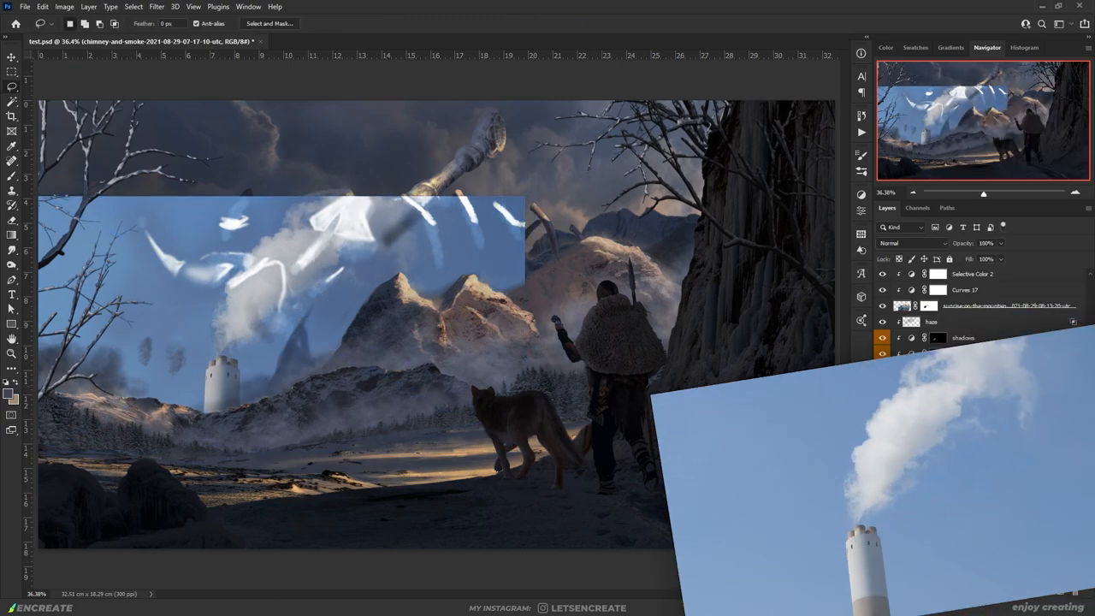
click(205, 41)
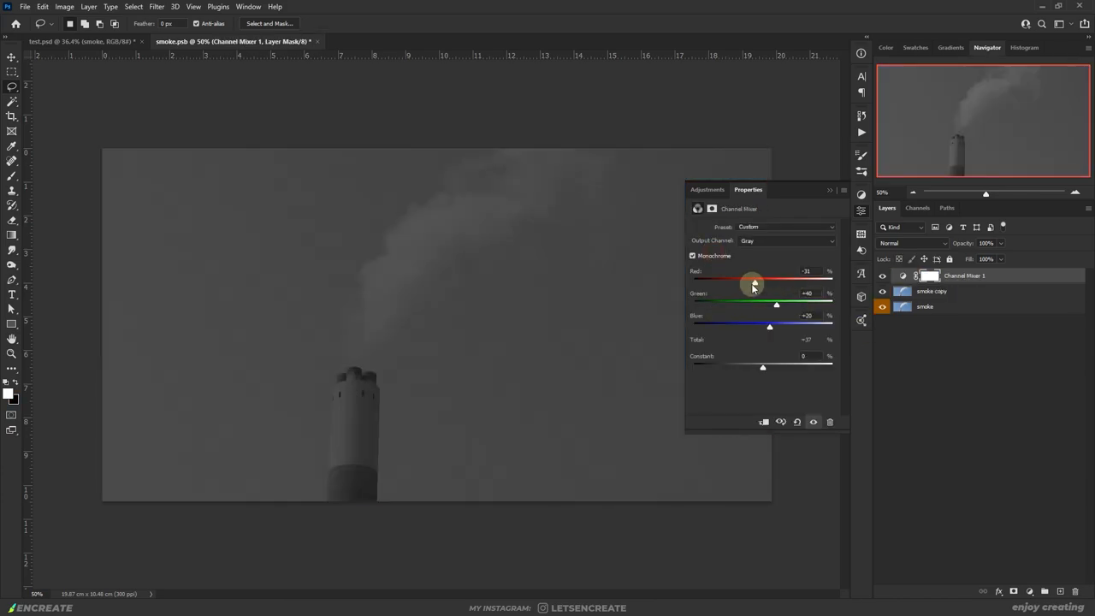
drag(751, 283, 783, 282)
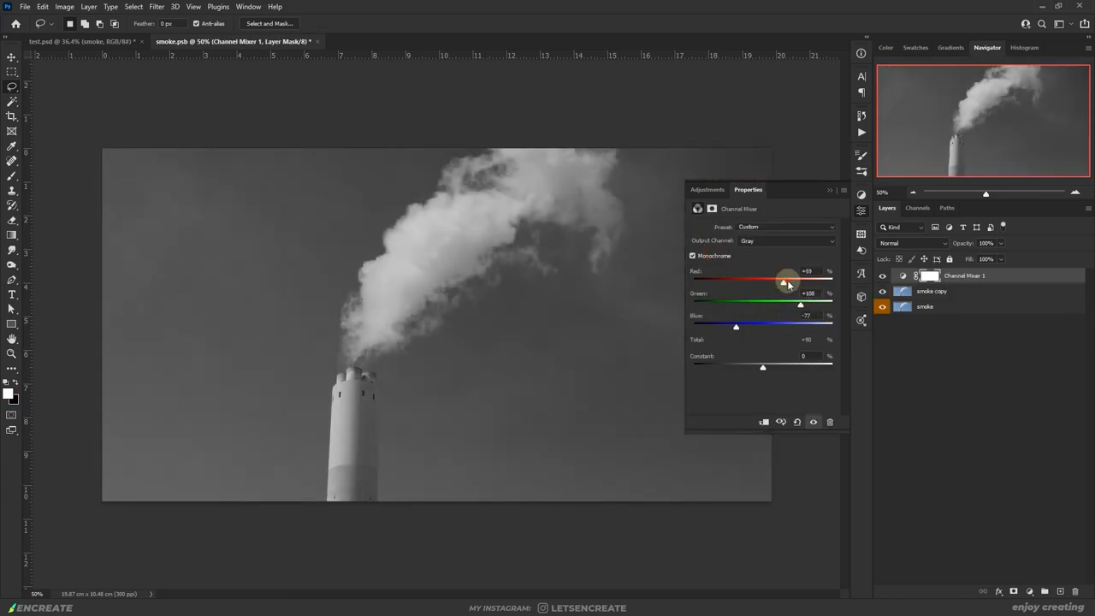
drag(735, 325, 722, 325)
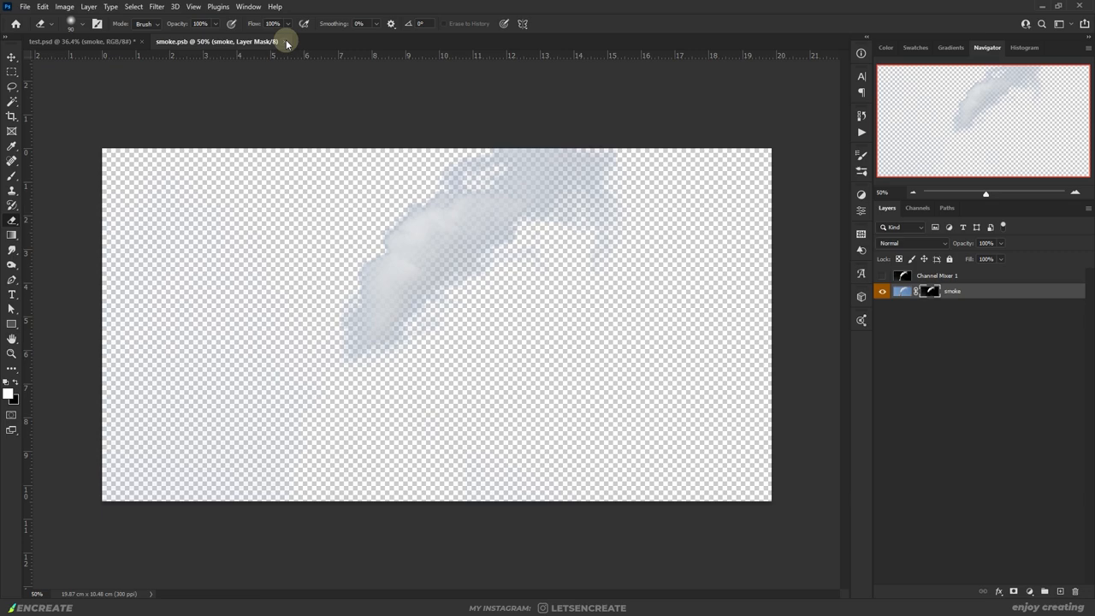
click(77, 41)
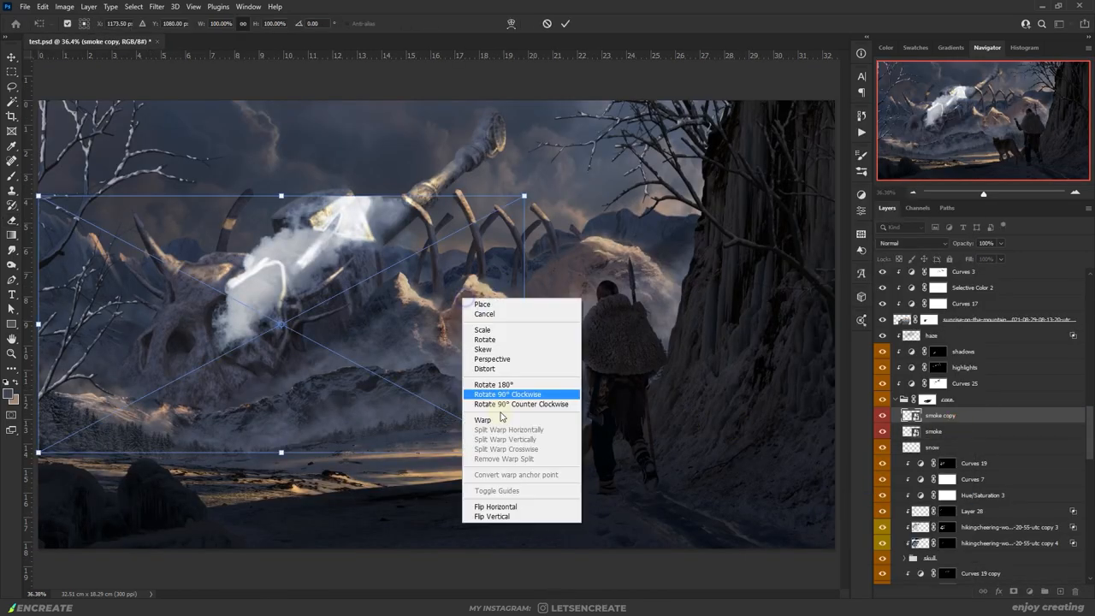
click(483, 419)
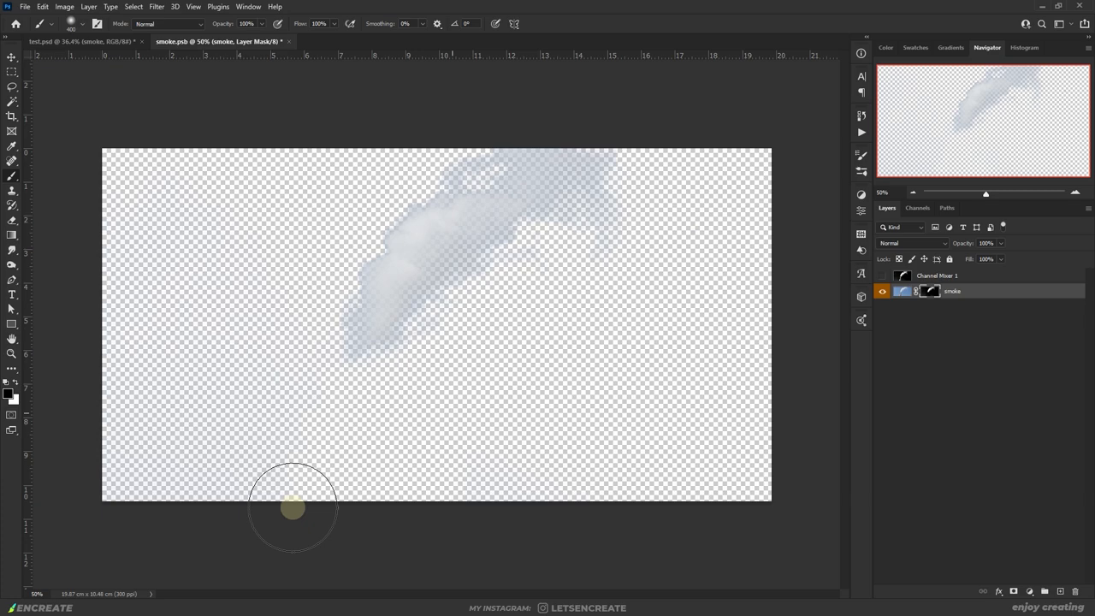
Step: Duplicate the smoke layer and reshape the smoke copy's Red channel curve
click(82, 41)
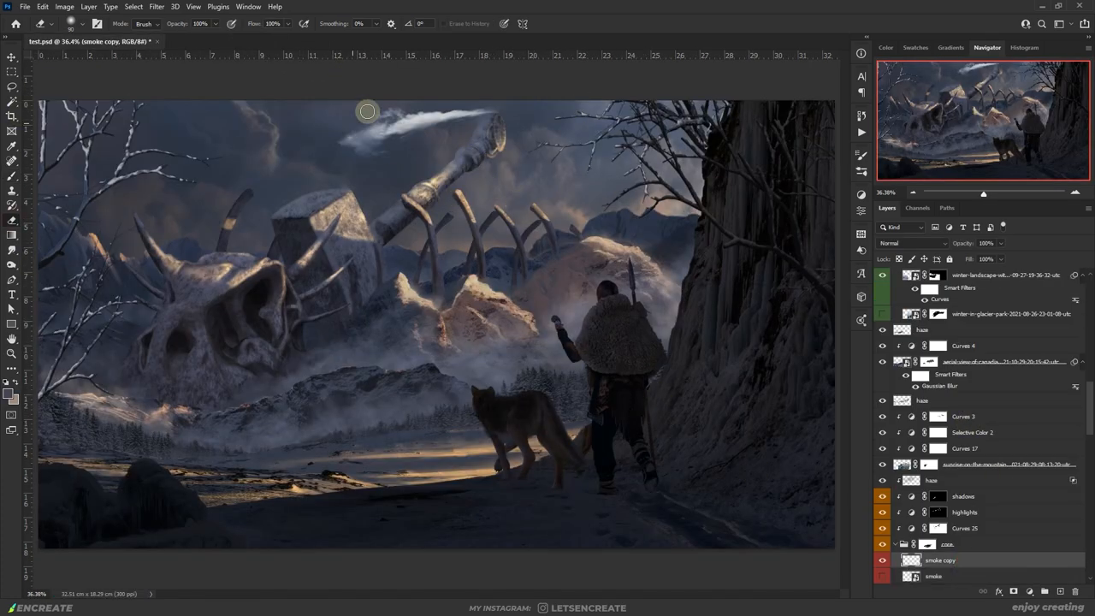
click(910, 243)
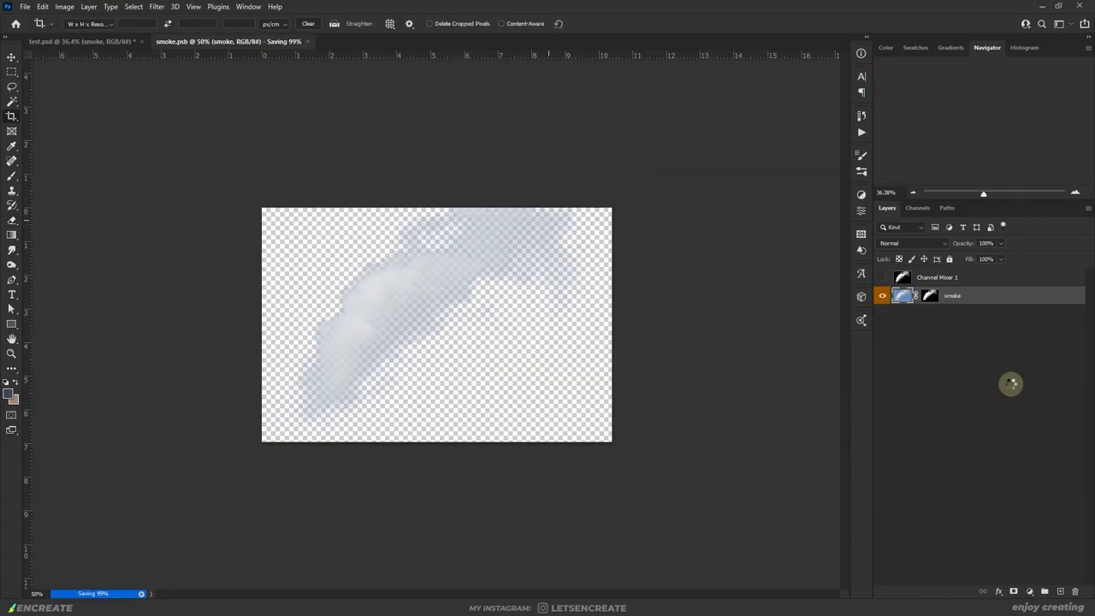
click(82, 41)
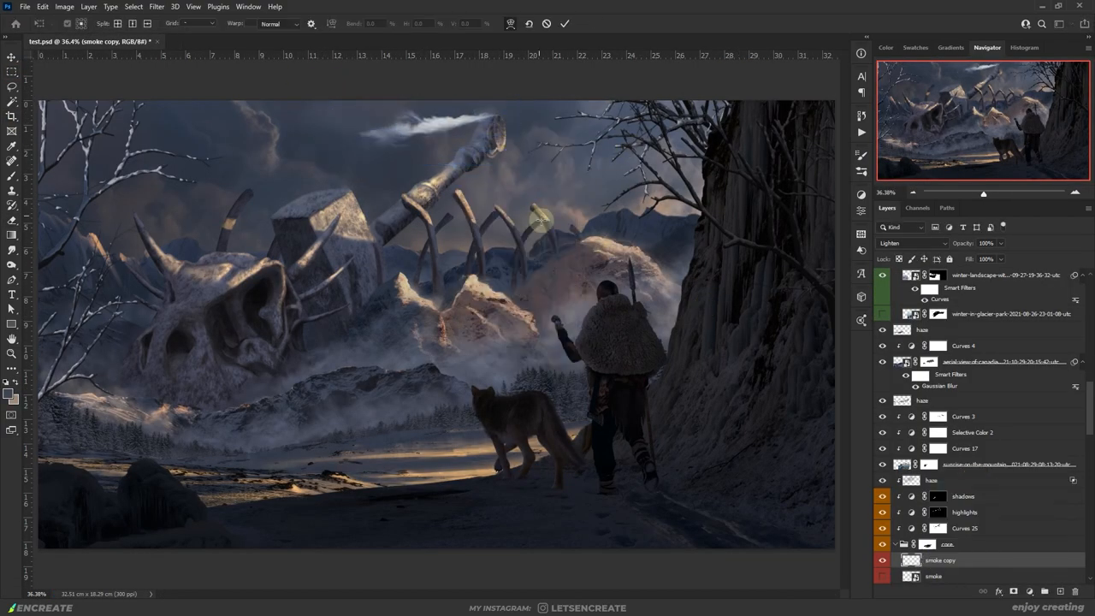
double_click(939, 559)
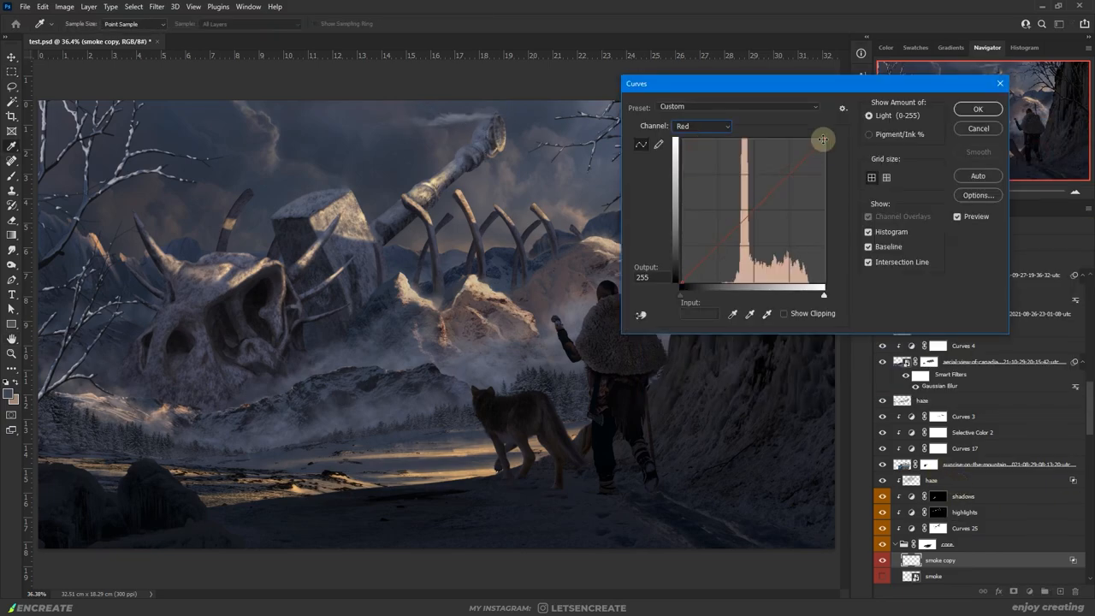
click(977, 109)
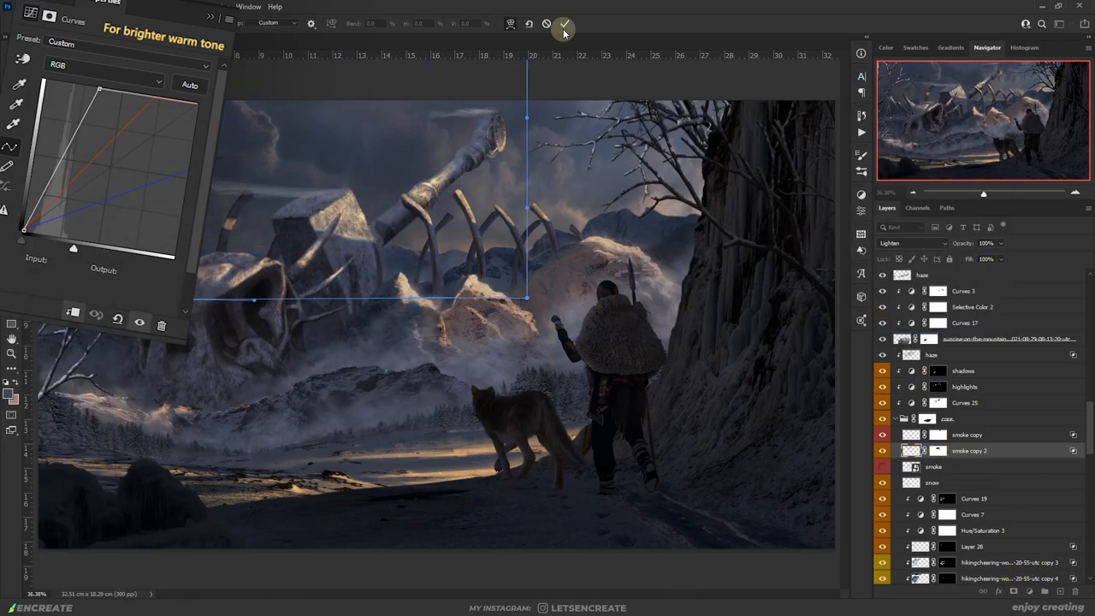
click(563, 24)
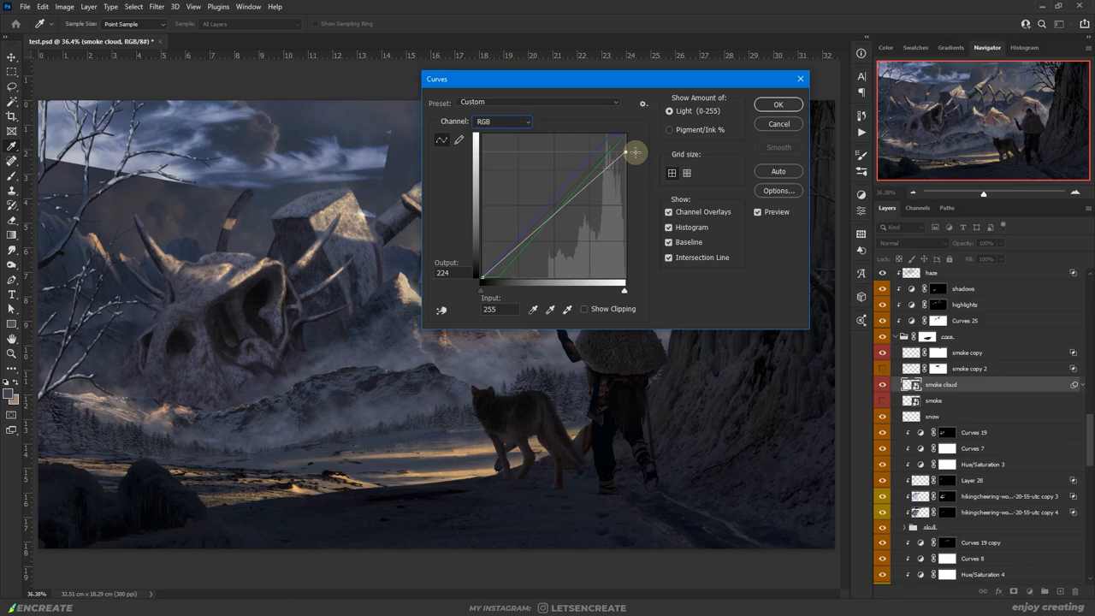
Step: Lower the smoke cloud layer's highlights with a Curves adjustment
click(777, 105)
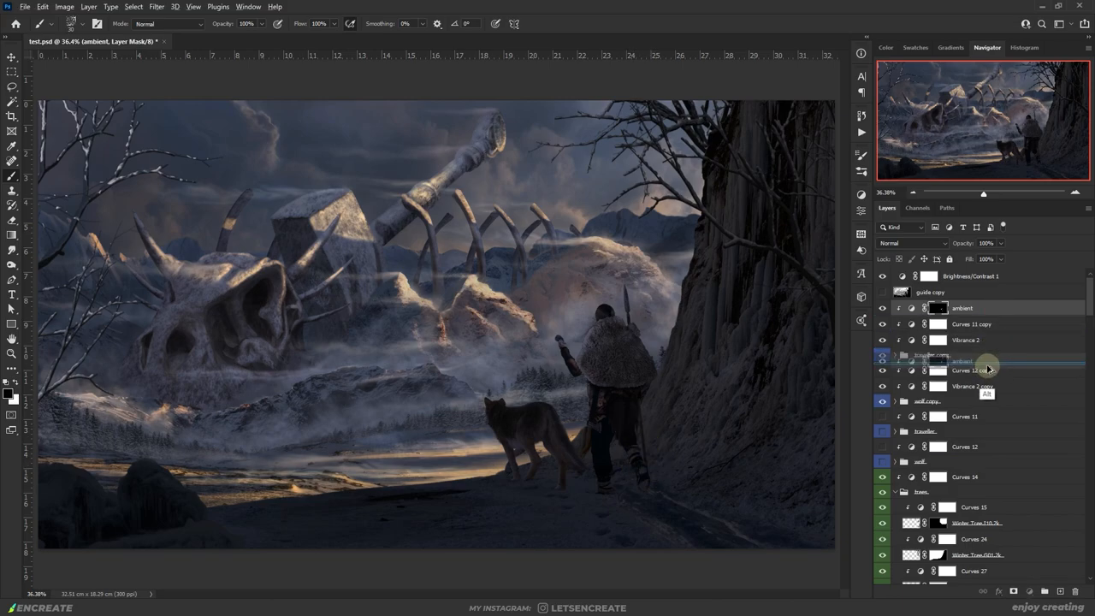
Step: Paint soft shading near the wolf on Layer 32
click(895, 417)
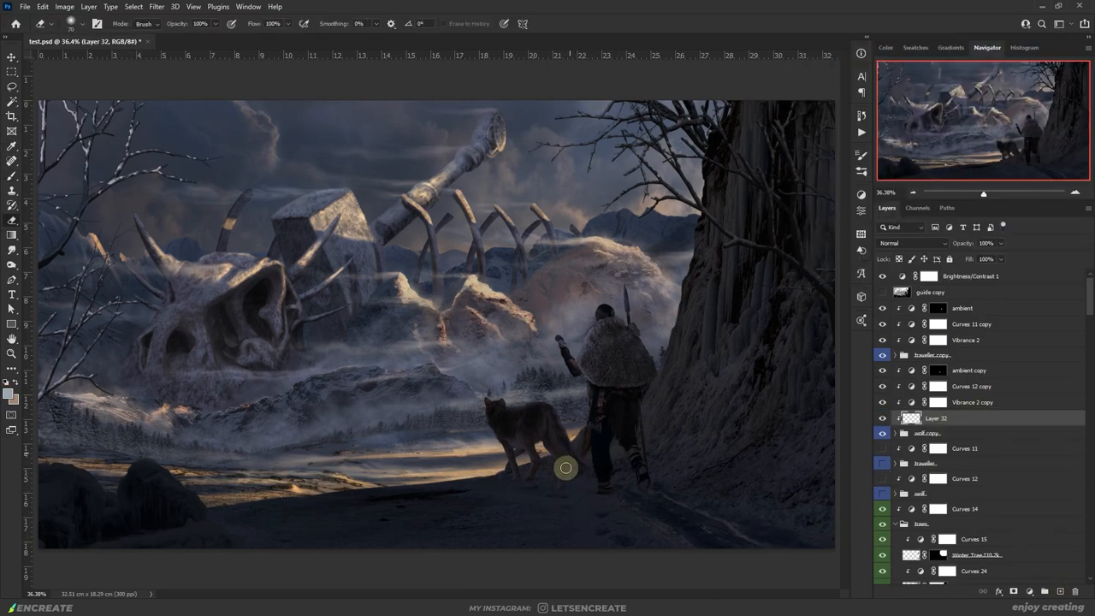
click(1060, 592)
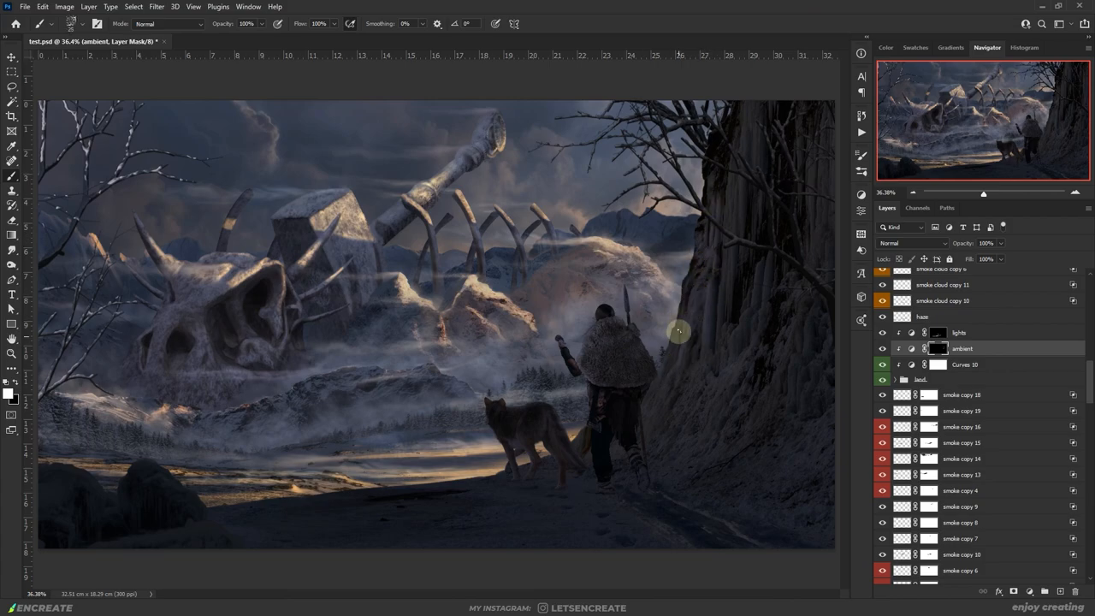
scroll(up, 3)
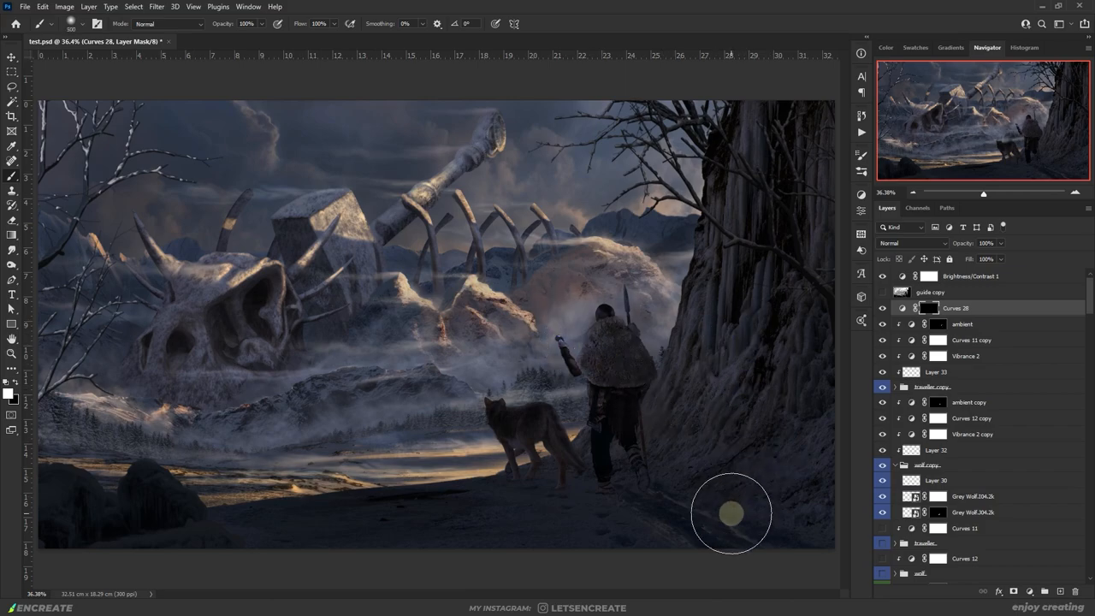
Step: Motion-blur the snow particle layer, dim its brightest flakes with Curves and mask it over the scene
click(1040, 590)
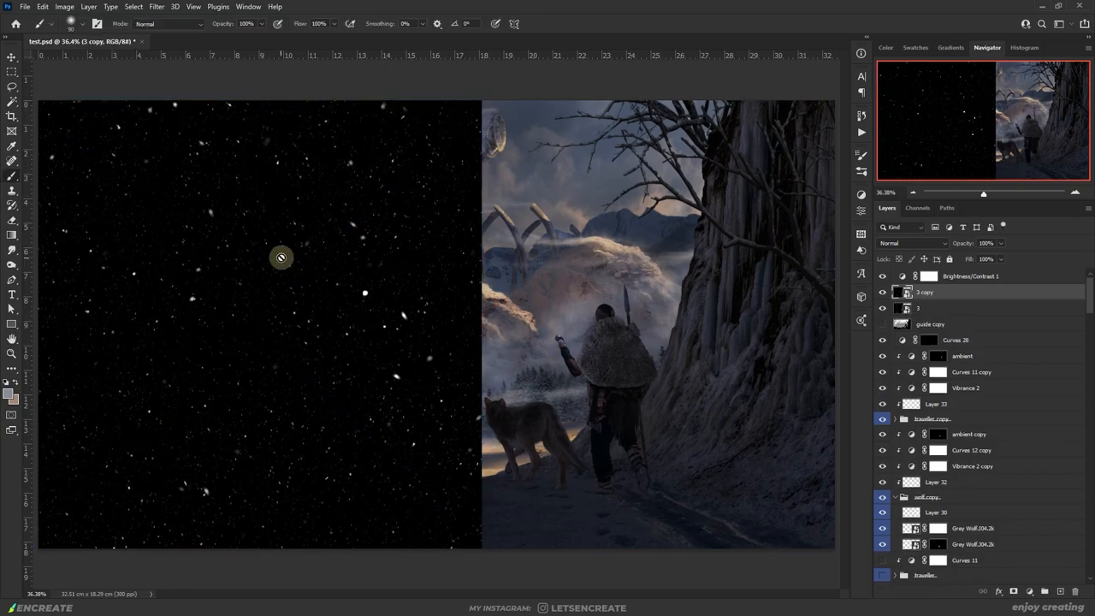
click(156, 6)
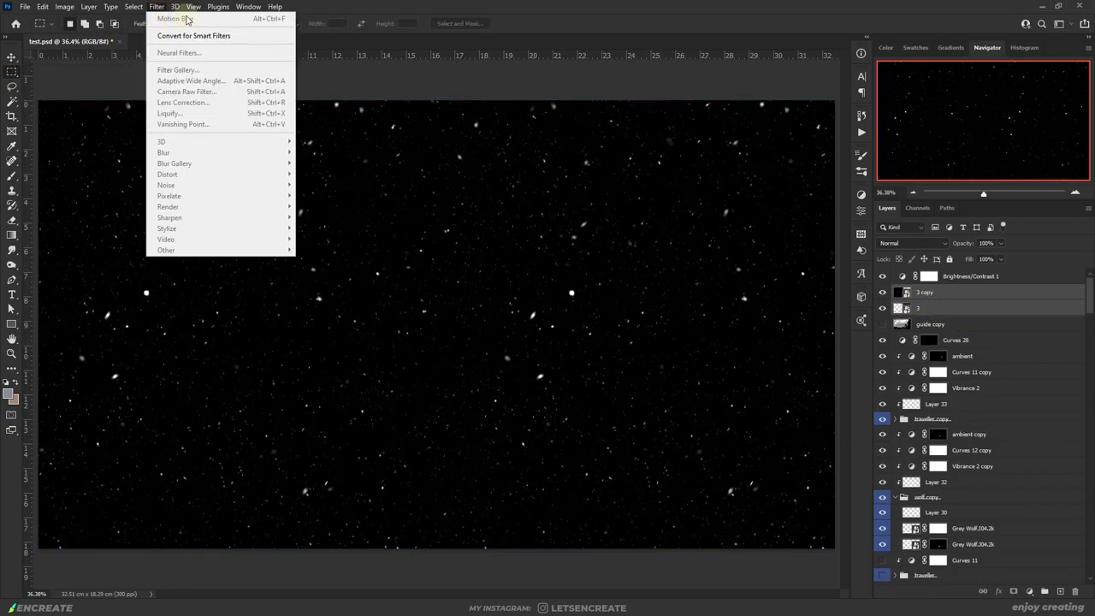
click(894, 243)
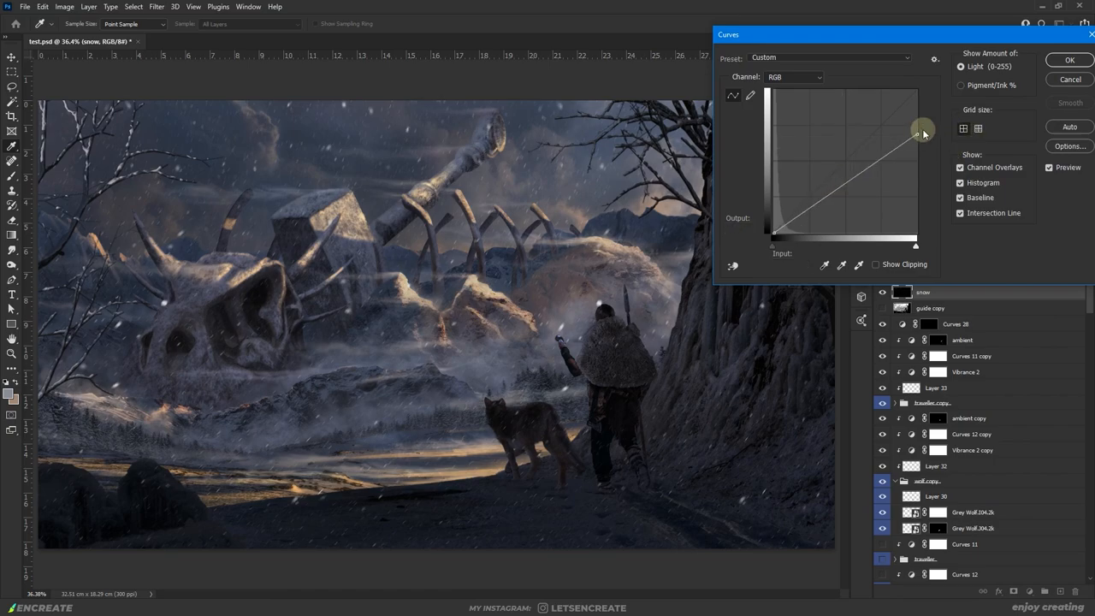
drag(915, 133, 772, 92)
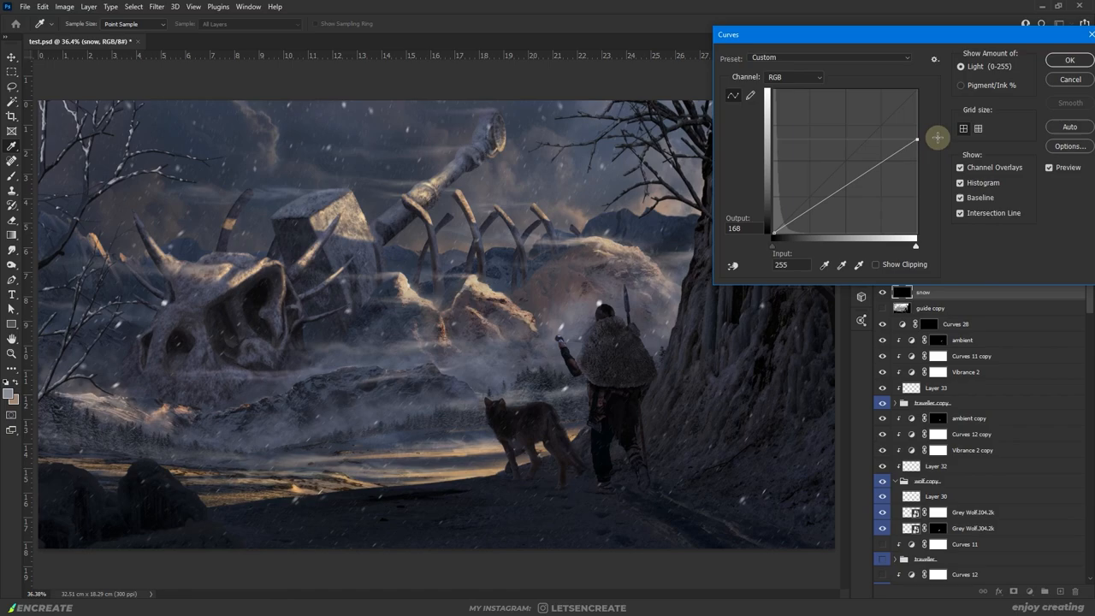
click(1068, 58)
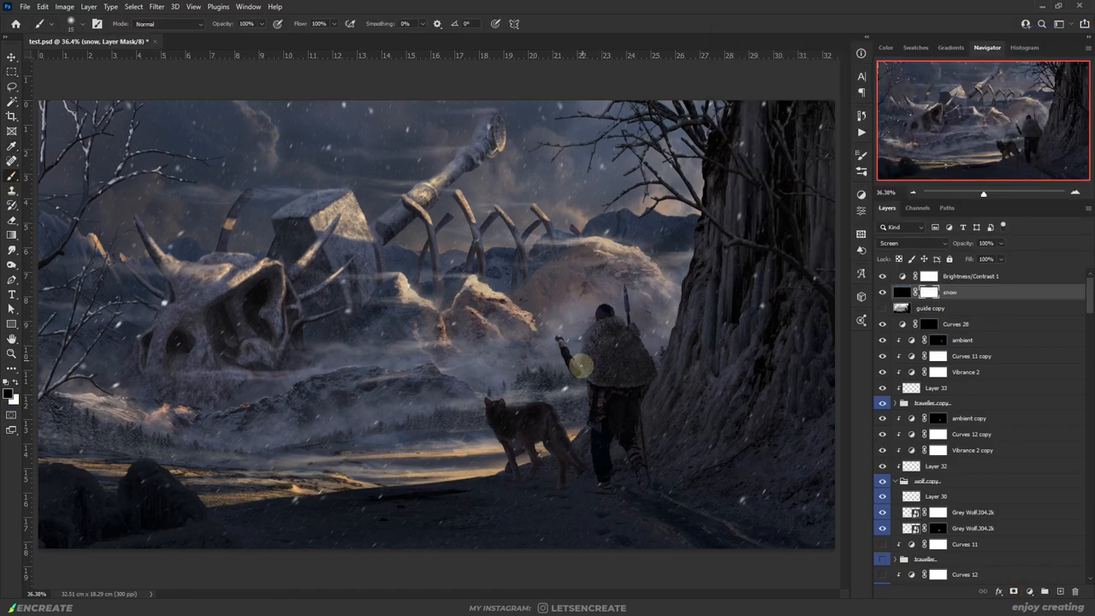
click(883, 275)
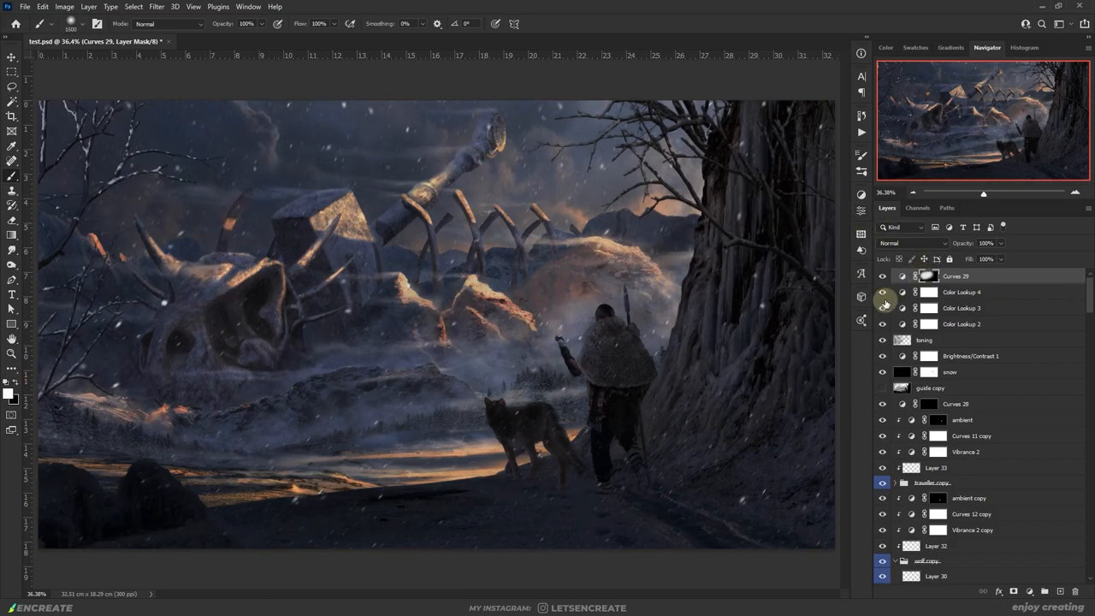
Step: Adjust the Curves 29 adjustment layer to grade the scene
double_click(928, 276)
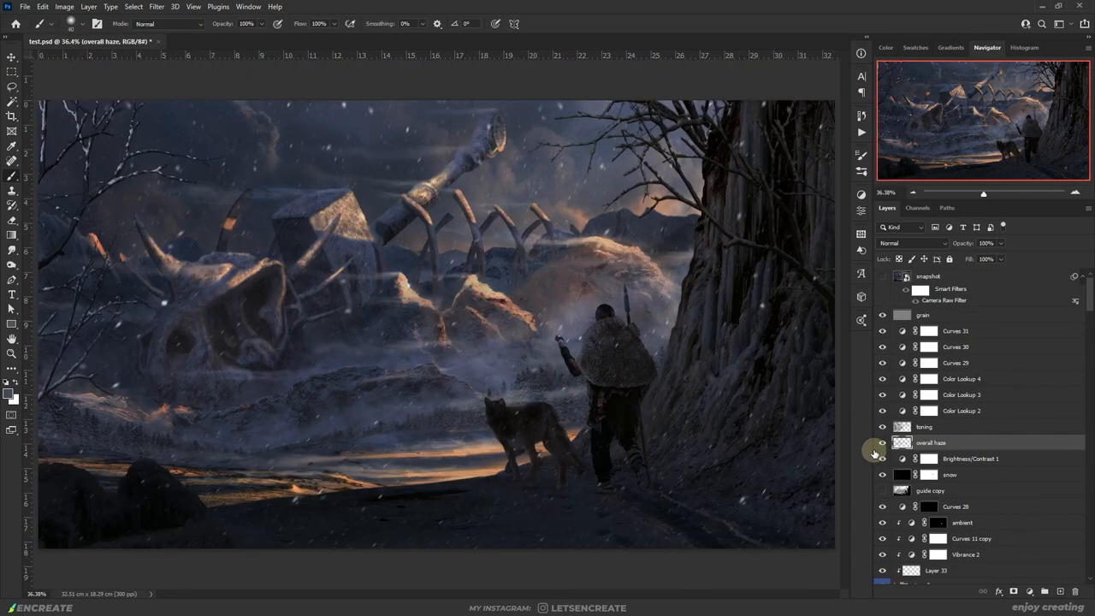
Step: Brighten the midtones with the Levels 1 and Levels 2 adjustments
click(1026, 592)
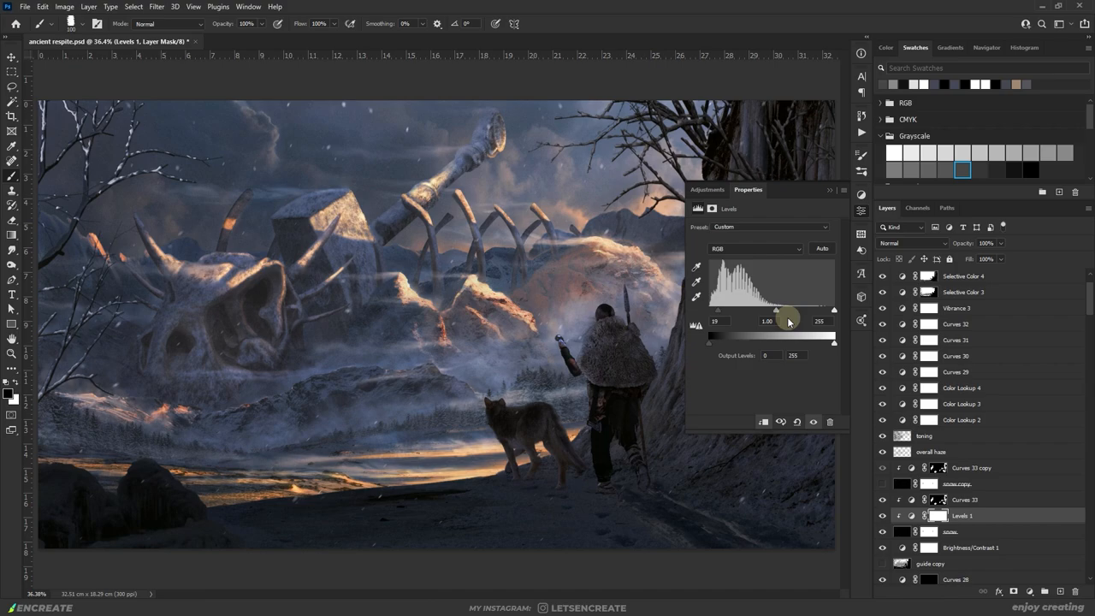
click(955, 469)
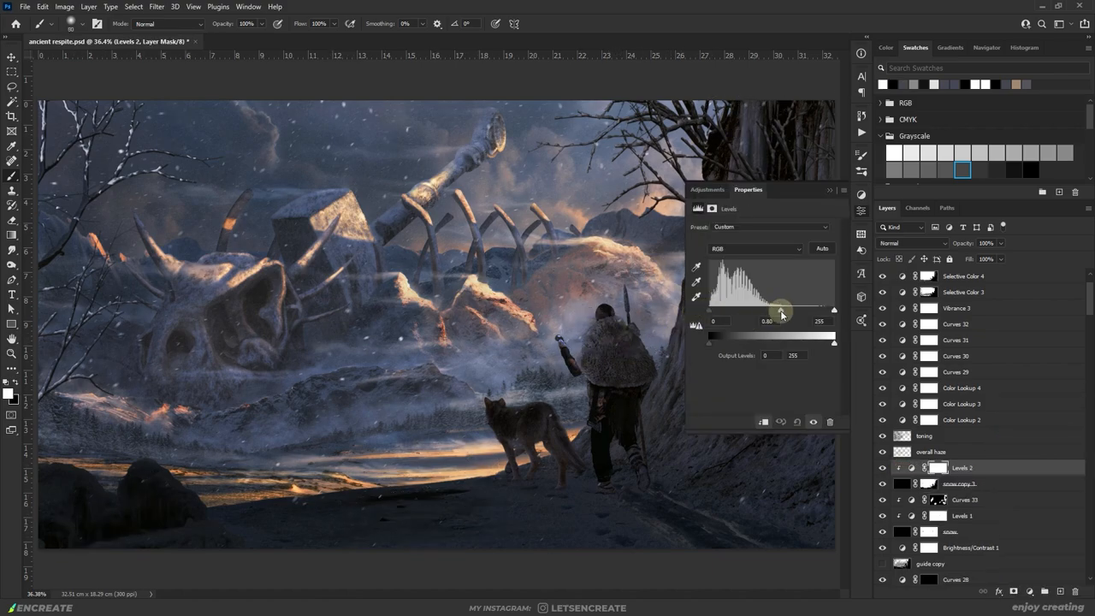
click(949, 531)
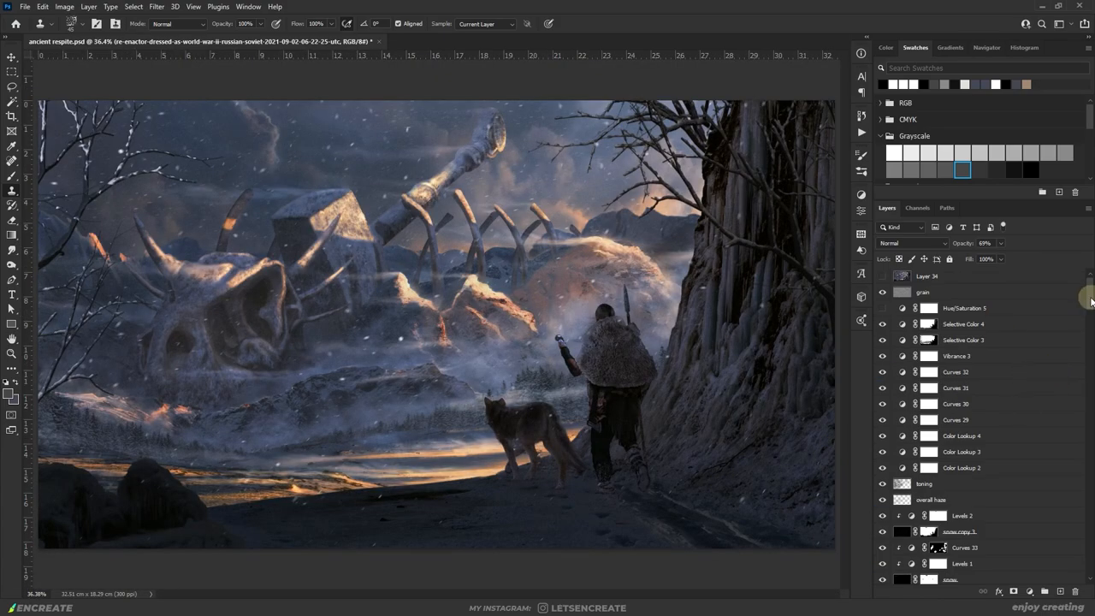
mouse_move(1060, 304)
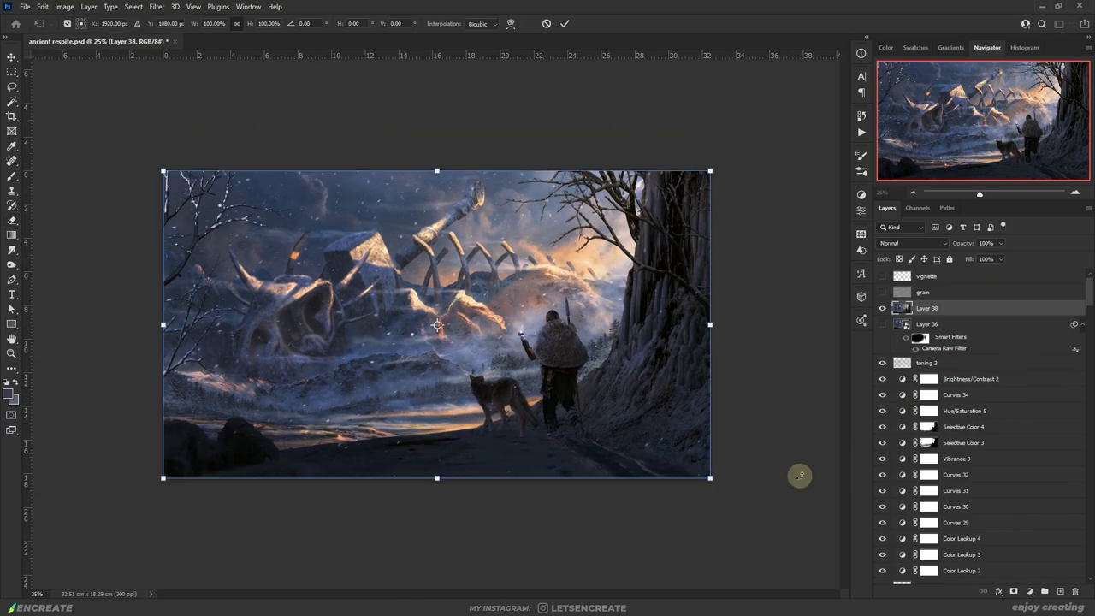
Step: Drag the merged image's bottom corners outward to widen it in perspective
drag(710, 477, 732, 479)
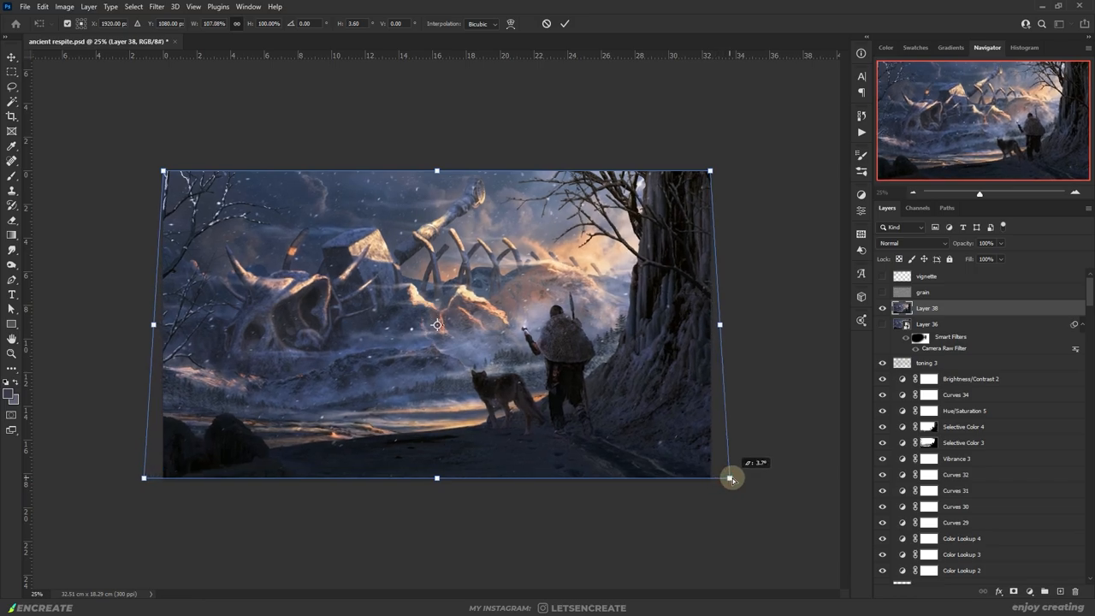
drag(733, 477, 739, 477)
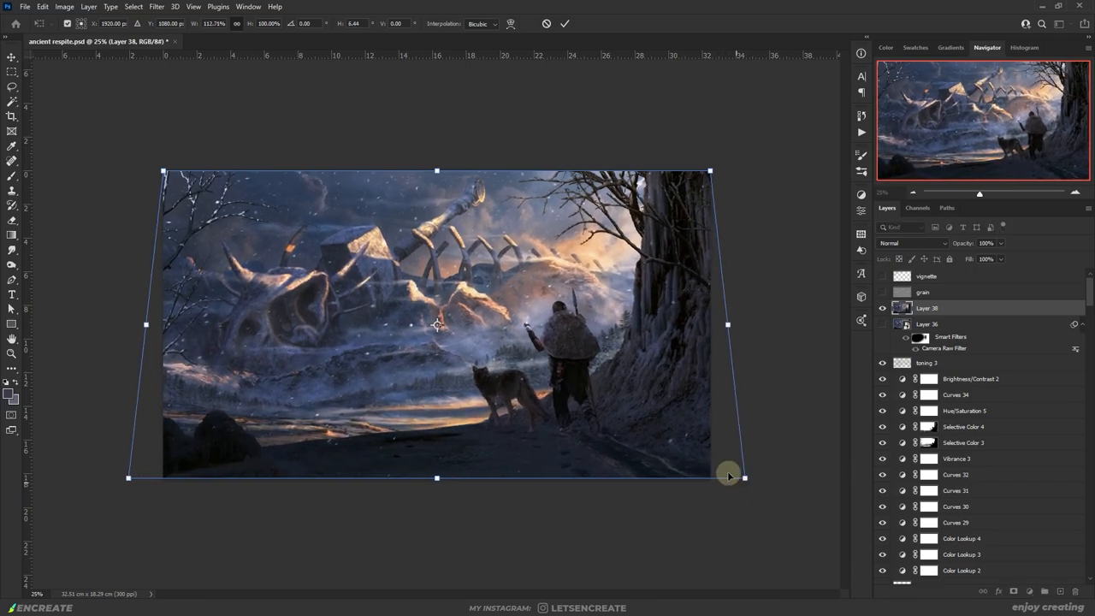